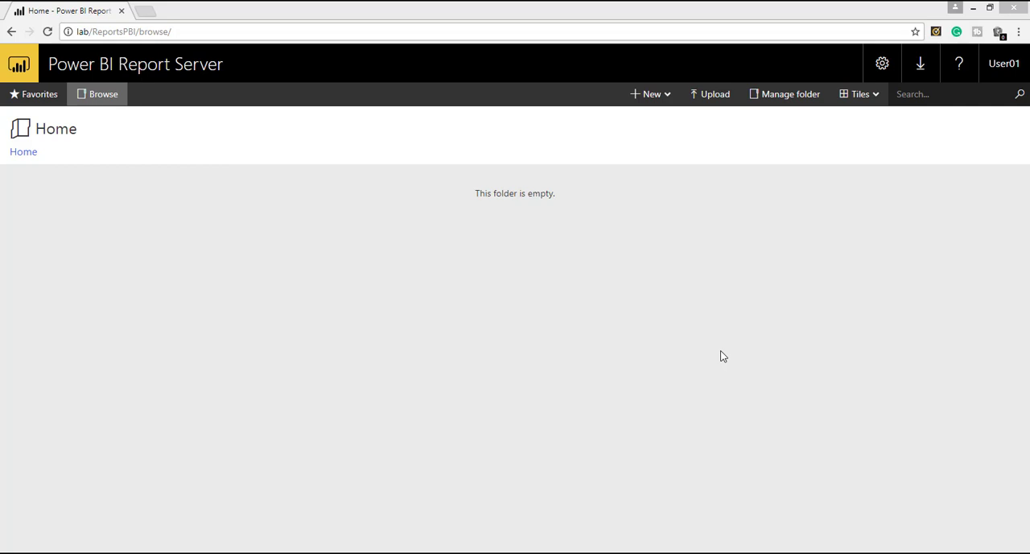
{"action": "mouse_move", "coordinate": [219, 259]}
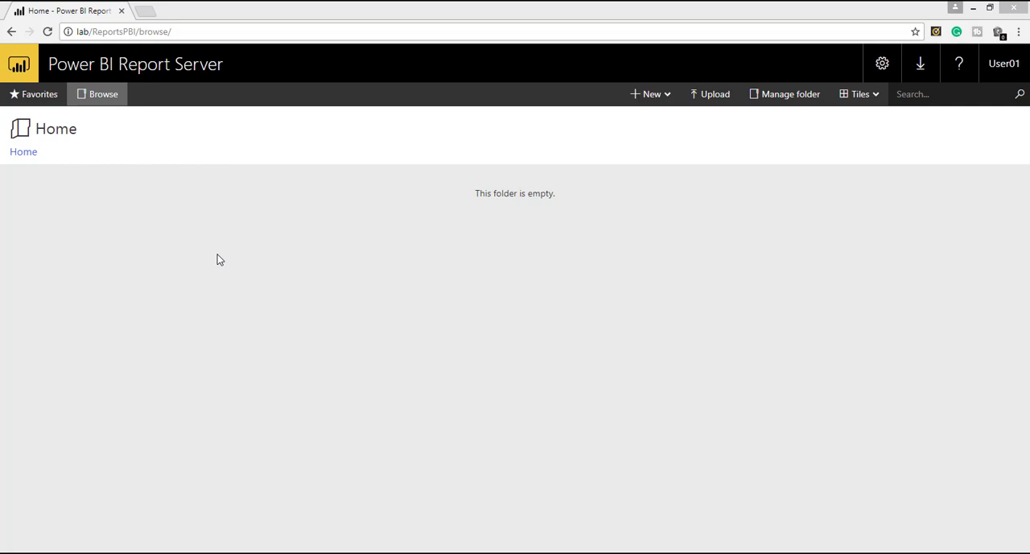
{"action": "mouse_move", "coordinate": [244, 184]}
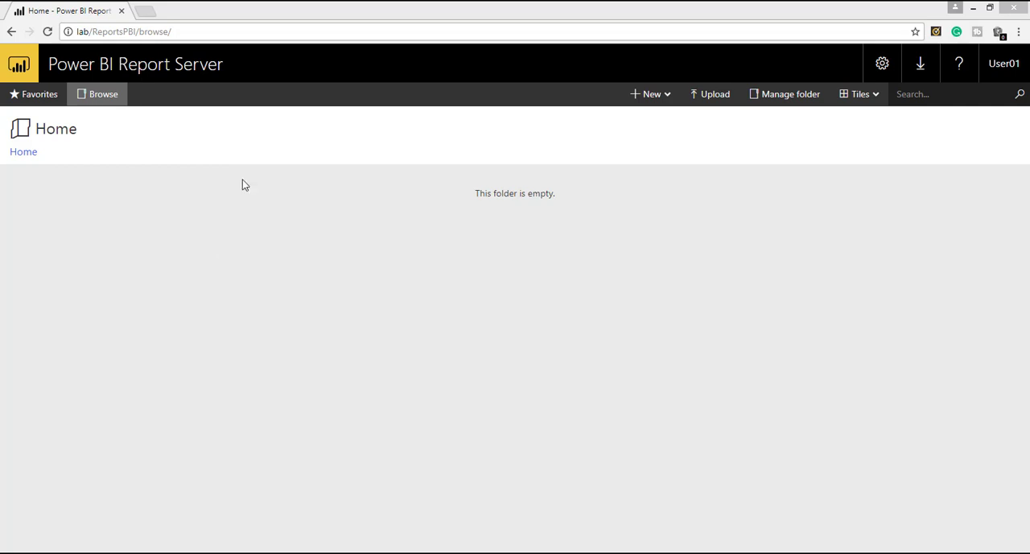
- Browse the New menu's item types in the empty Home folder without creating anything
{"action": "left_click", "coordinate": [121, 31]}
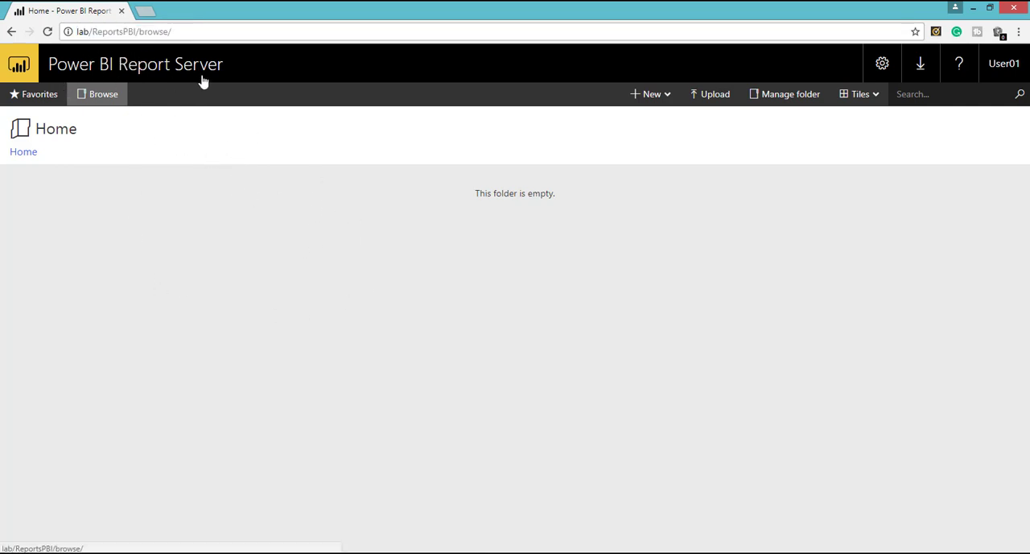
{"action": "mouse_move", "coordinate": [359, 297]}
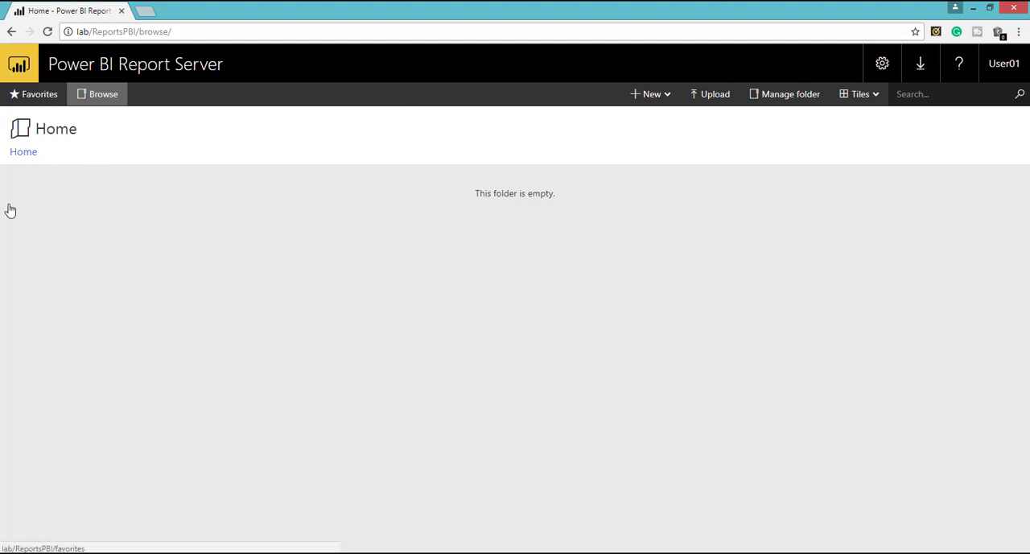
{"action": "mouse_move", "coordinate": [731, 361]}
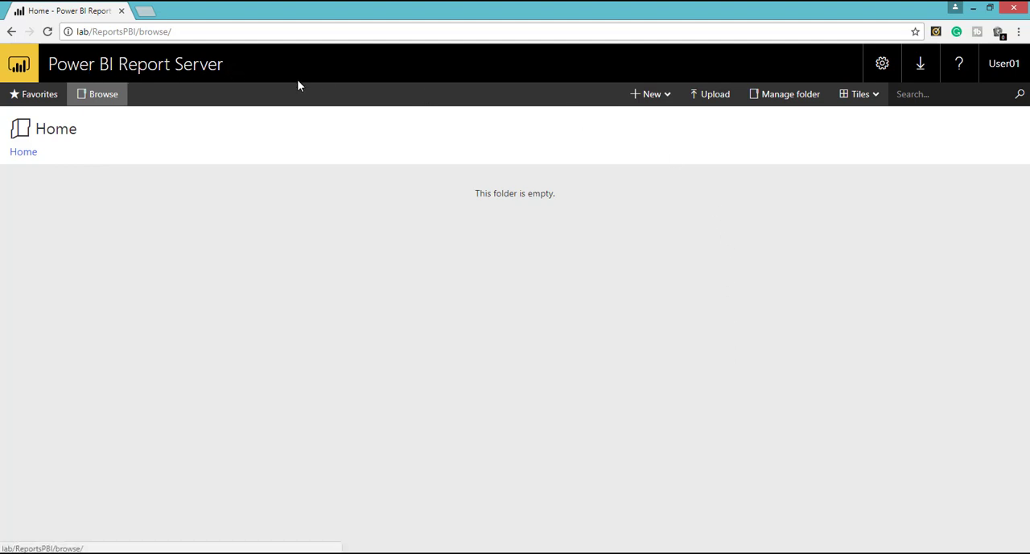
{"action": "mouse_move", "coordinate": [198, 79]}
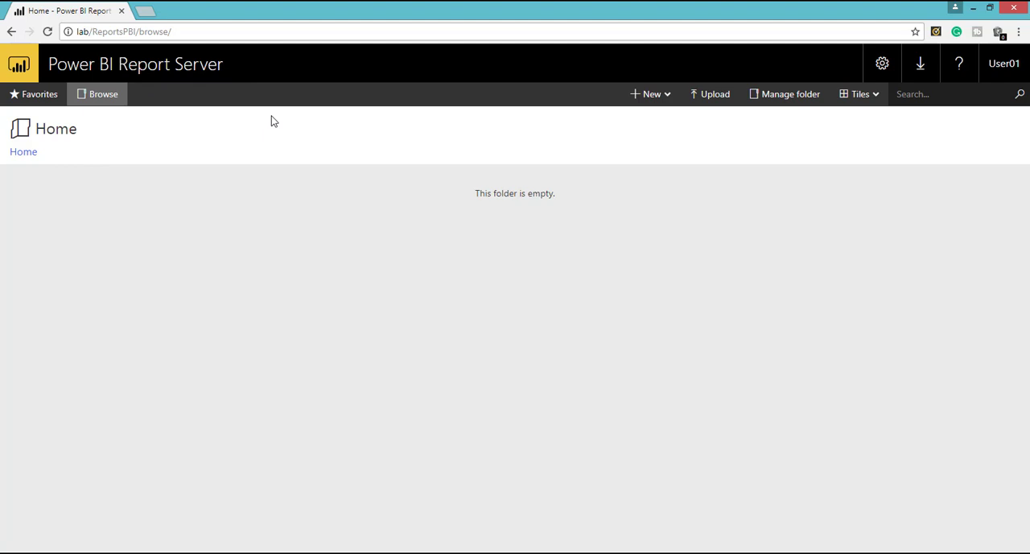
{"action": "left_click", "coordinate": [649, 93]}
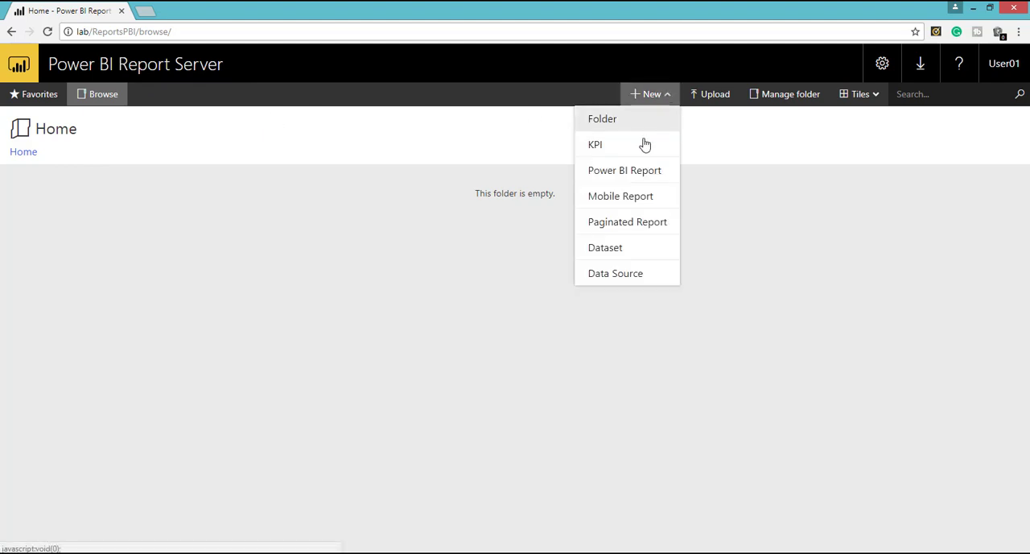
{"action": "mouse_move", "coordinate": [630, 172]}
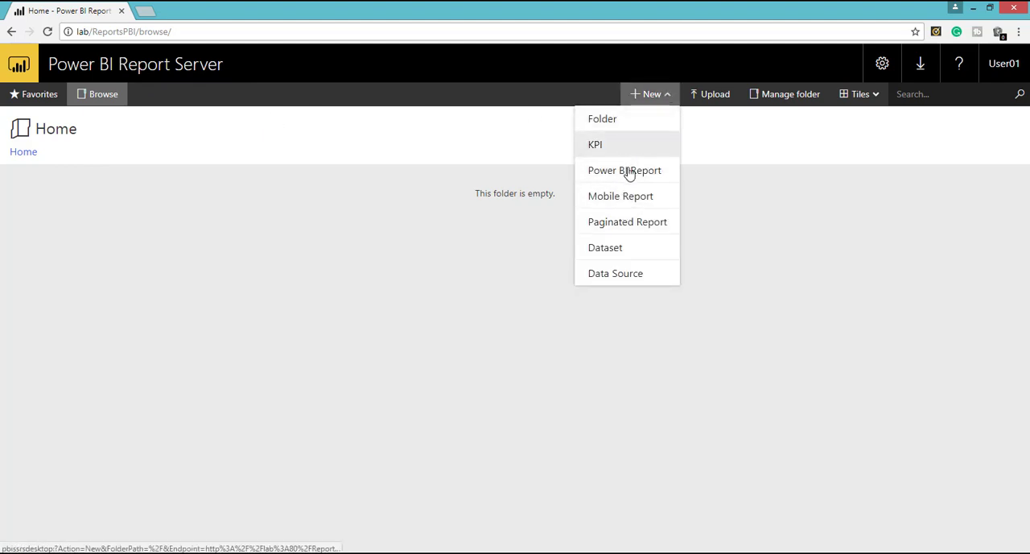
{"action": "mouse_move", "coordinate": [627, 221]}
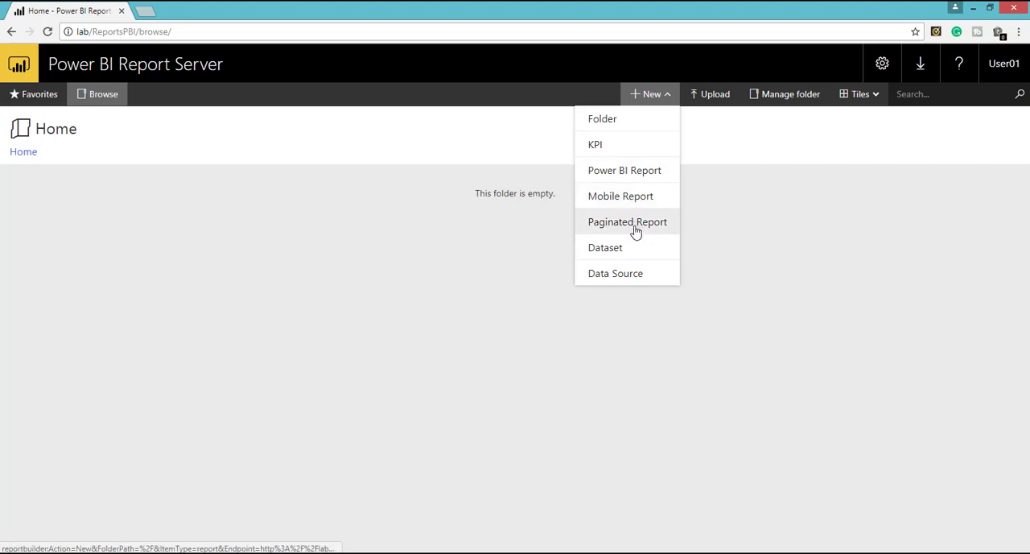
{"action": "mouse_move", "coordinate": [635, 273]}
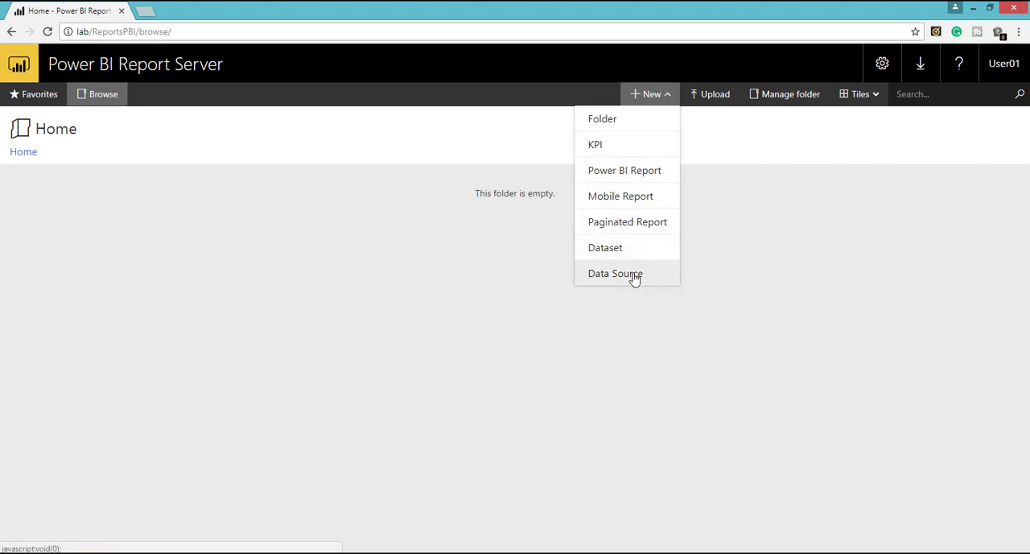
{"action": "left_click", "coordinate": [725, 213]}
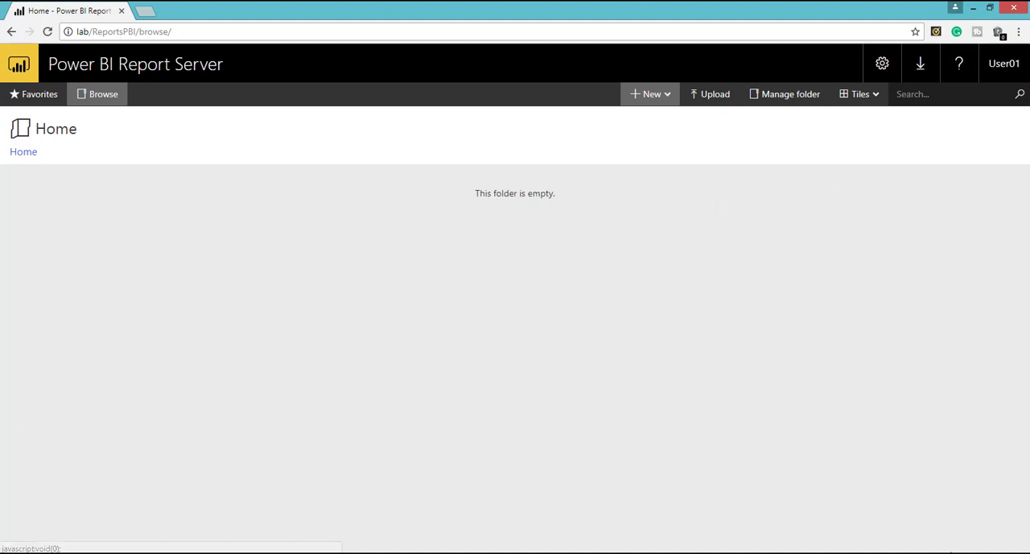
{"action": "mouse_move", "coordinate": [553, 231]}
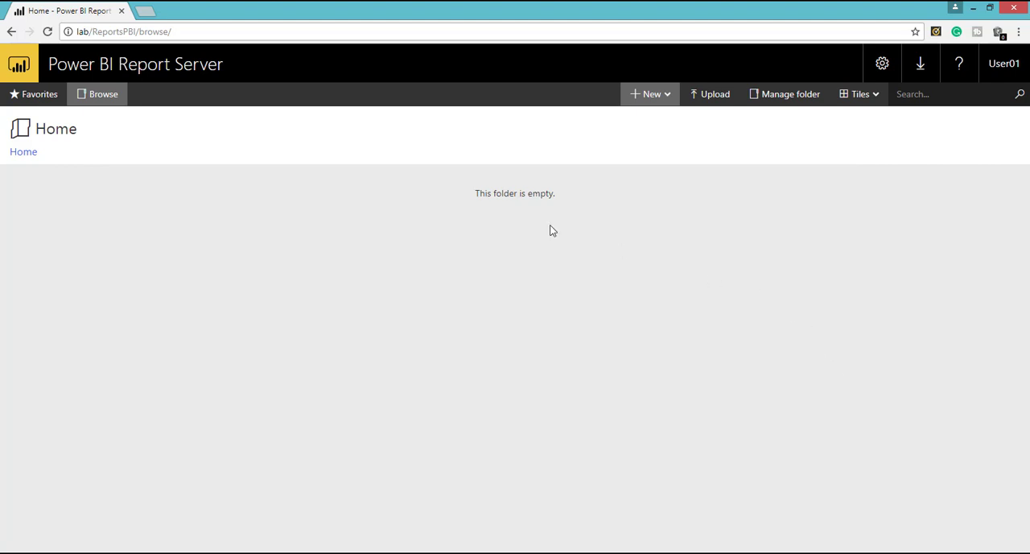
{"action": "mouse_move", "coordinate": [704, 305]}
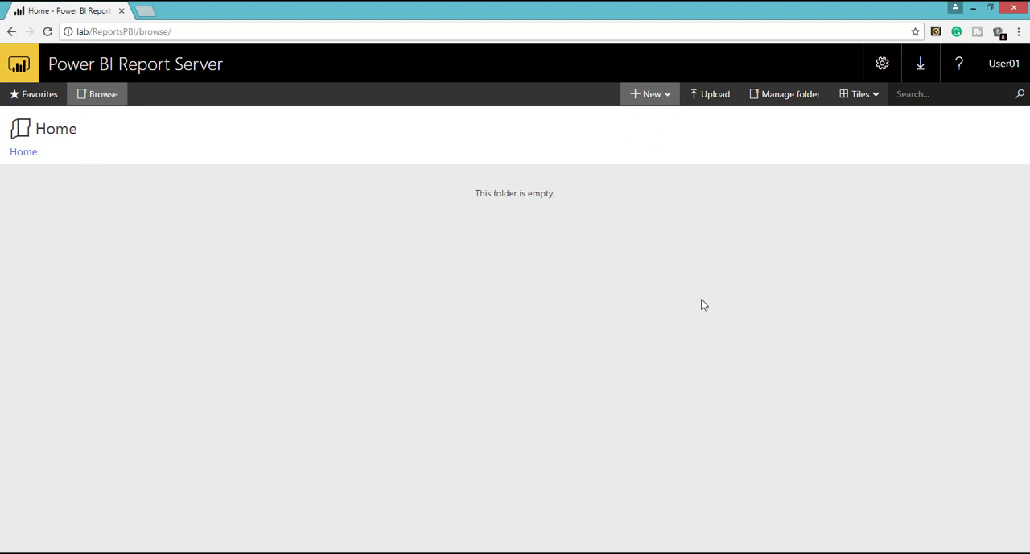
{"action": "left_click", "coordinate": [650, 93]}
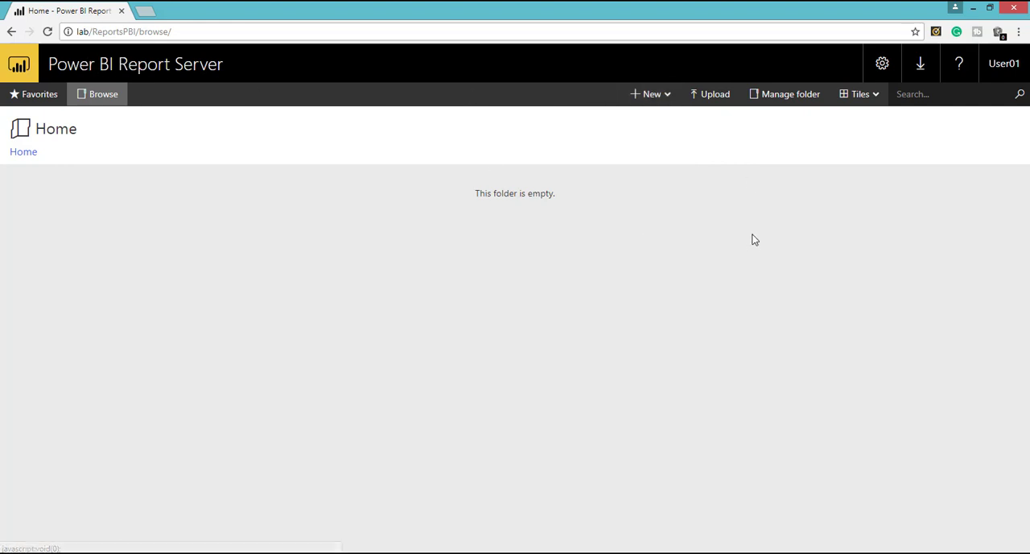
{"action": "mouse_move", "coordinate": [273, 152]}
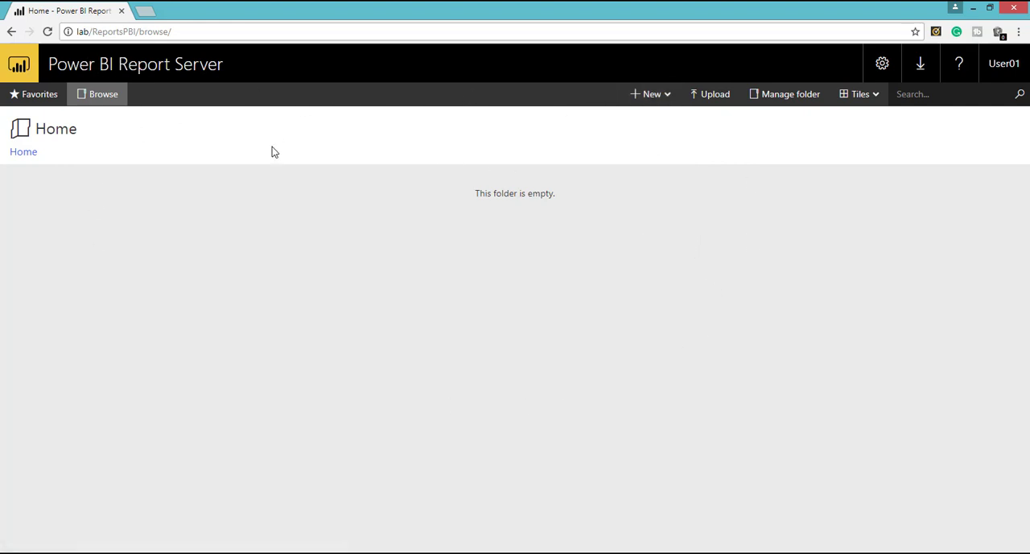
{"action": "mouse_move", "coordinate": [694, 273]}
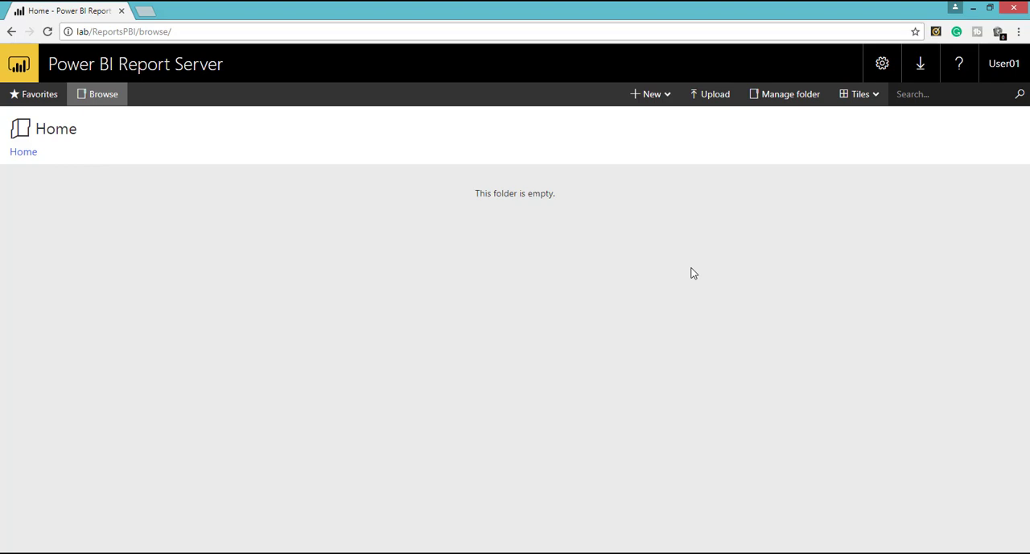
{"action": "mouse_move", "coordinate": [743, 204]}
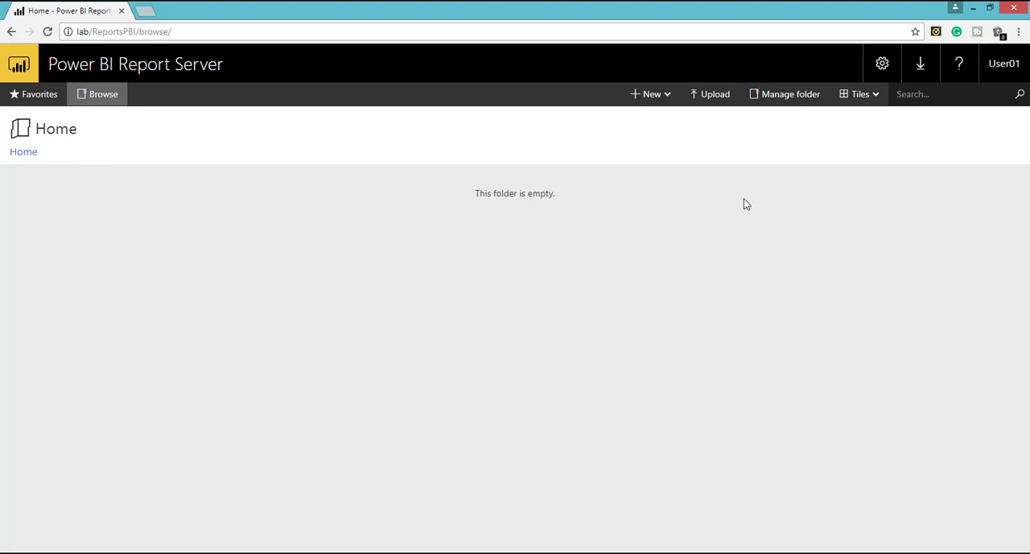
{"action": "mouse_move", "coordinate": [685, 113]}
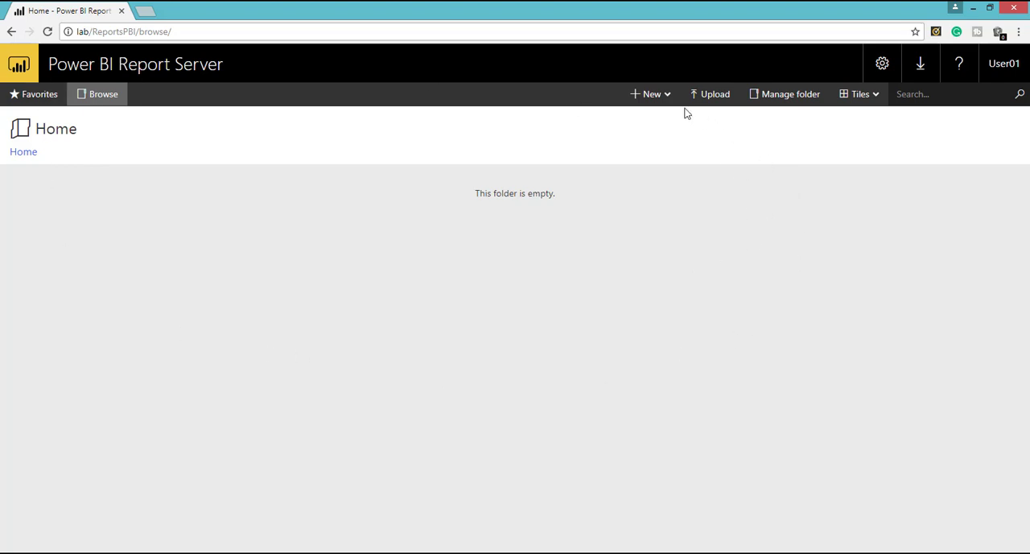
{"action": "left_click", "coordinate": [649, 93]}
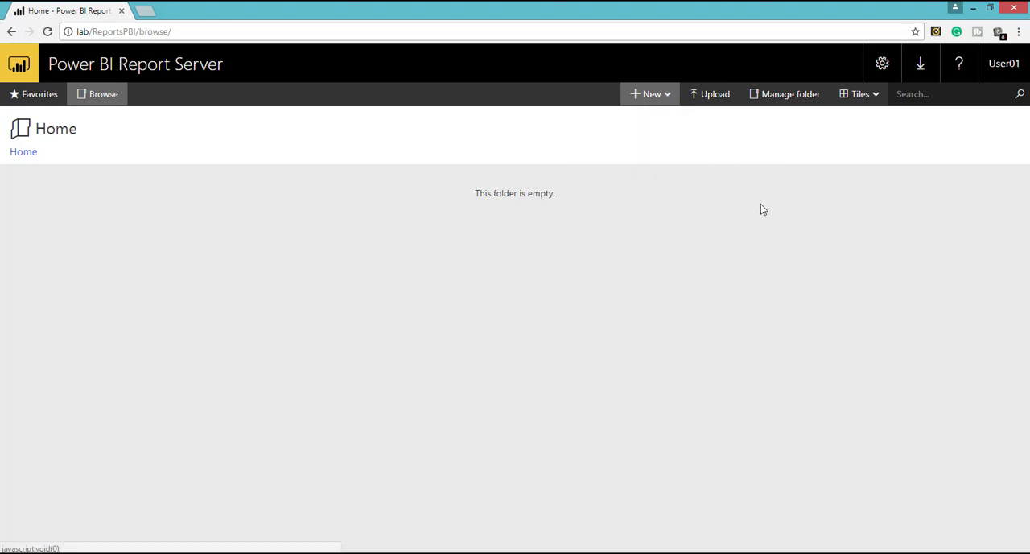
{"action": "mouse_move", "coordinate": [714, 94]}
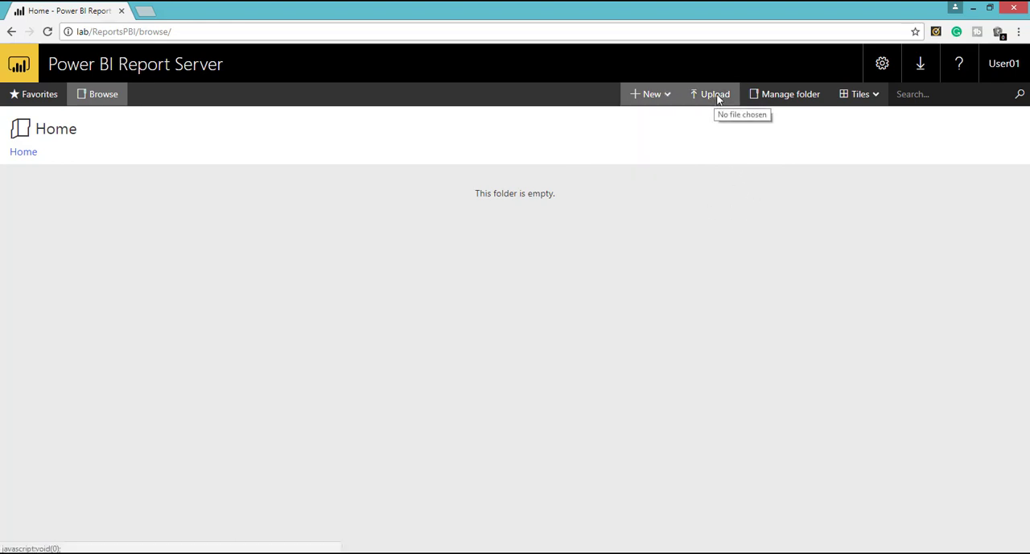
{"action": "mouse_move", "coordinate": [739, 155]}
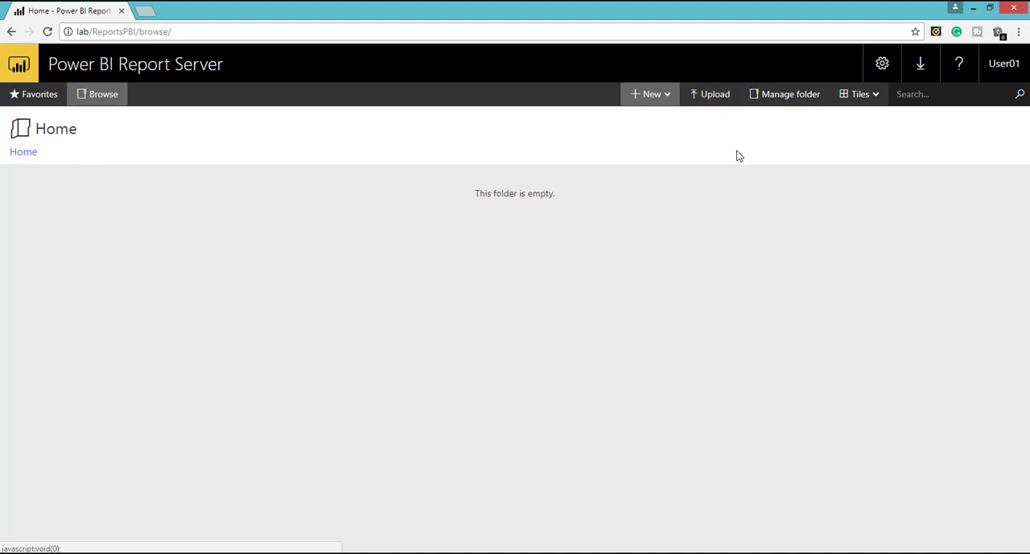
{"action": "mouse_move", "coordinate": [714, 94]}
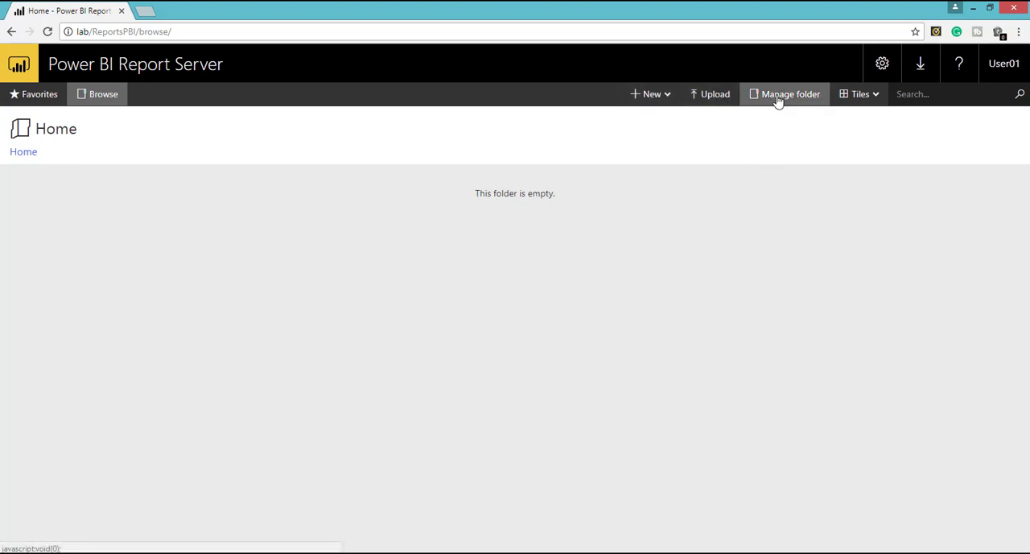
- Review the root folder's security (Administrators as Content Manager), then return Home
{"action": "left_click", "coordinate": [784, 94]}
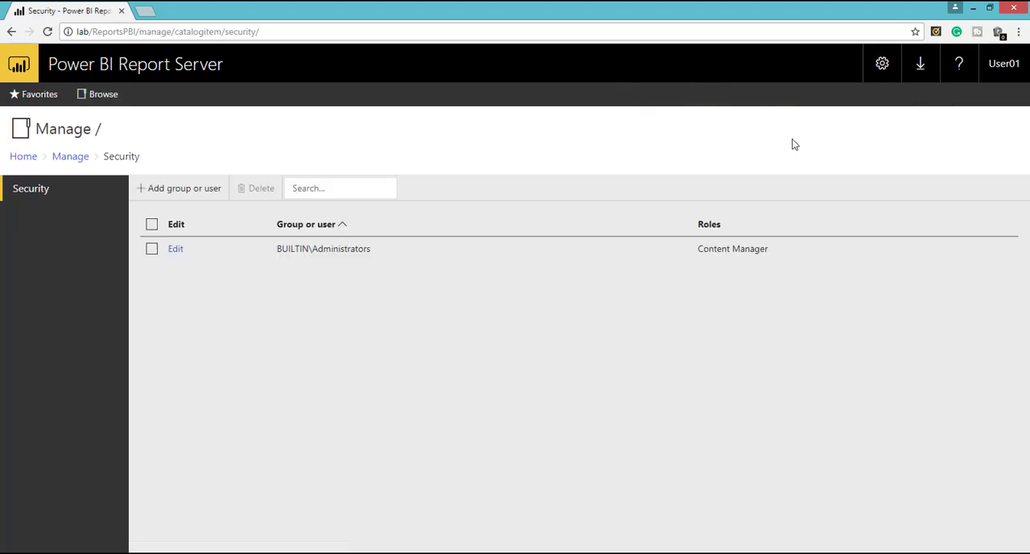
{"action": "mouse_move", "coordinate": [314, 344]}
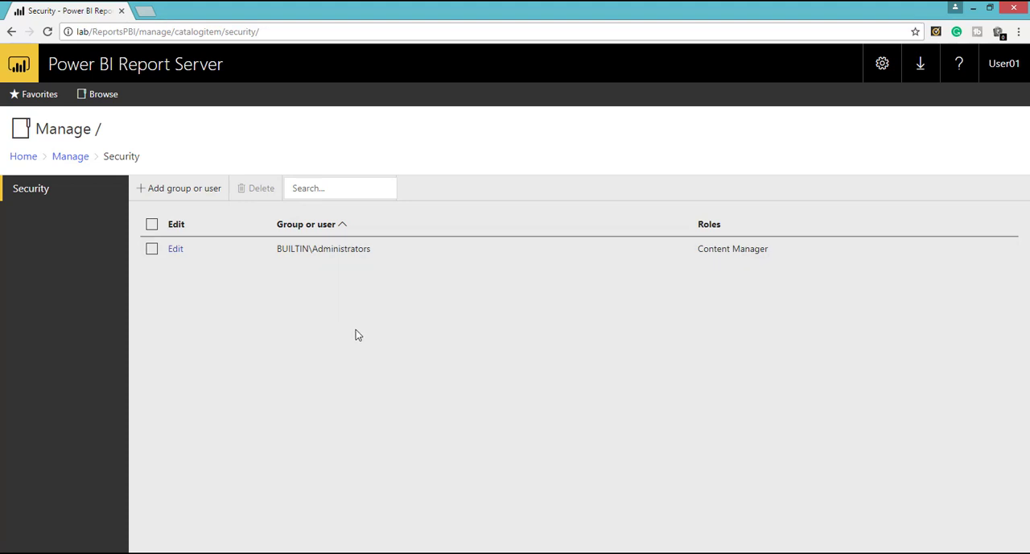
{"action": "mouse_move", "coordinate": [32, 188]}
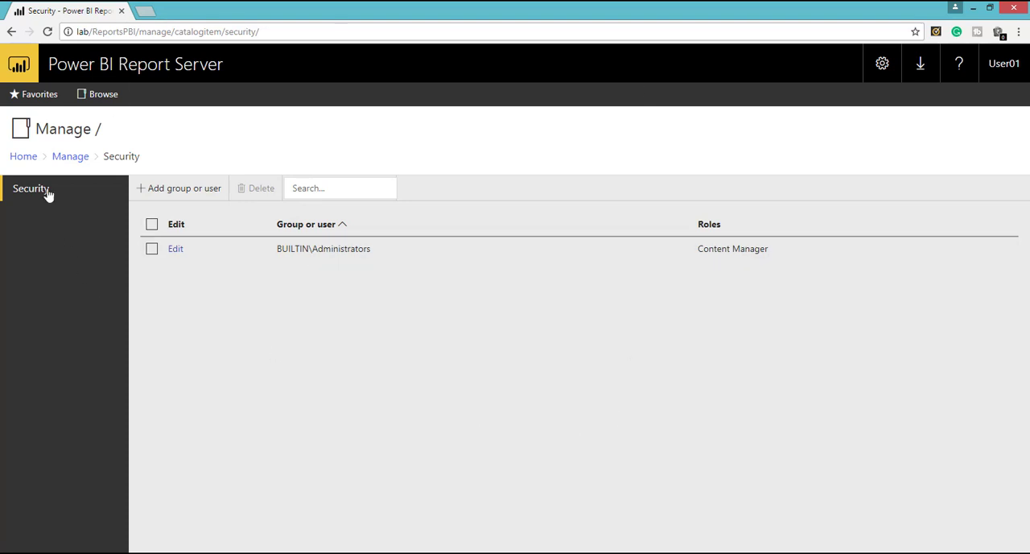
{"action": "left_click", "coordinate": [103, 93]}
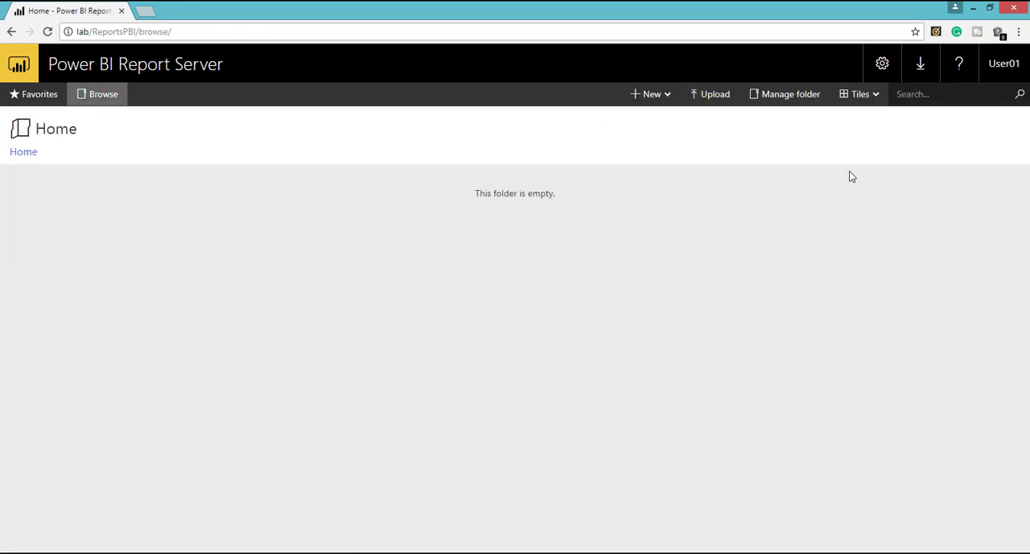
{"action": "left_click", "coordinate": [859, 93]}
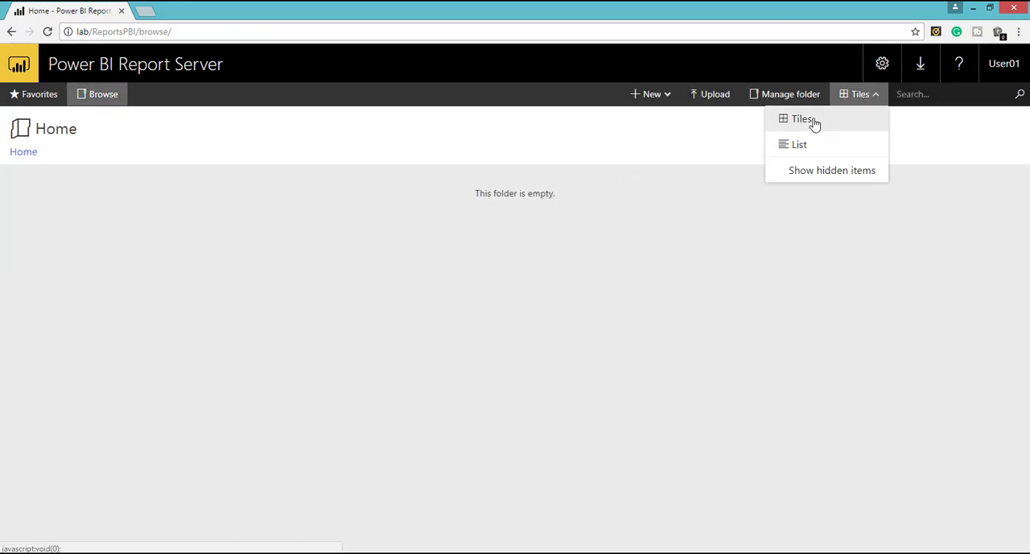
{"action": "mouse_move", "coordinate": [804, 125]}
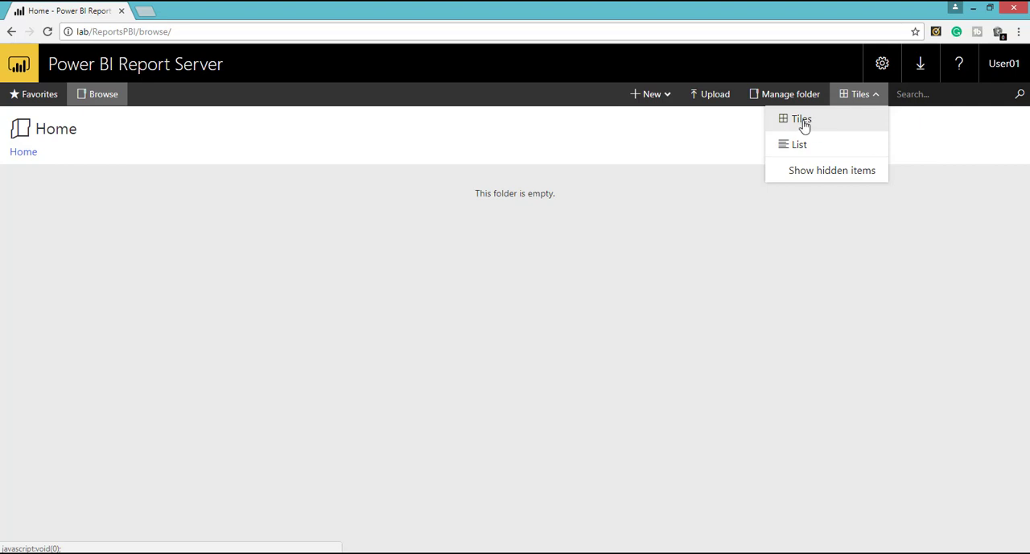
{"action": "mouse_move", "coordinate": [803, 126]}
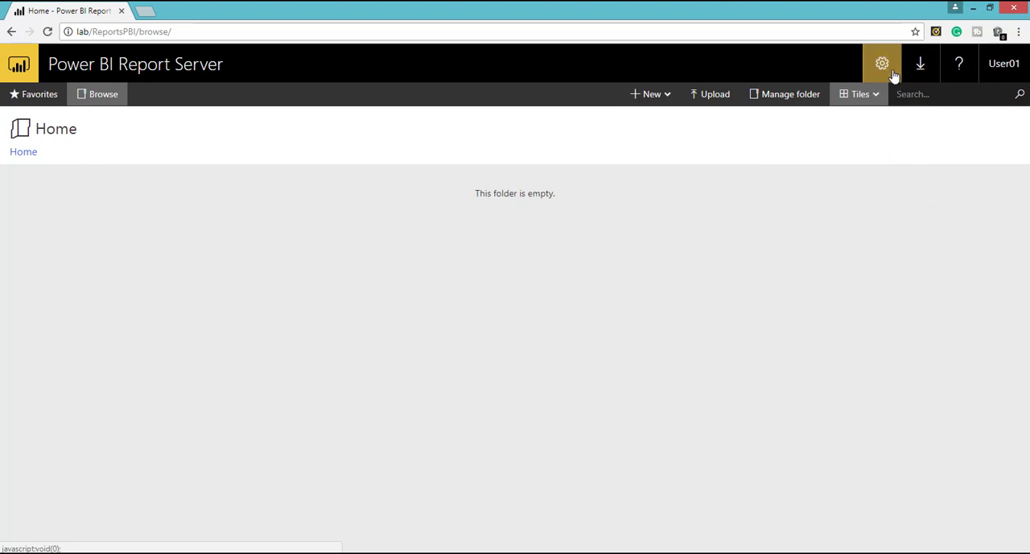
{"action": "left_click", "coordinate": [881, 63]}
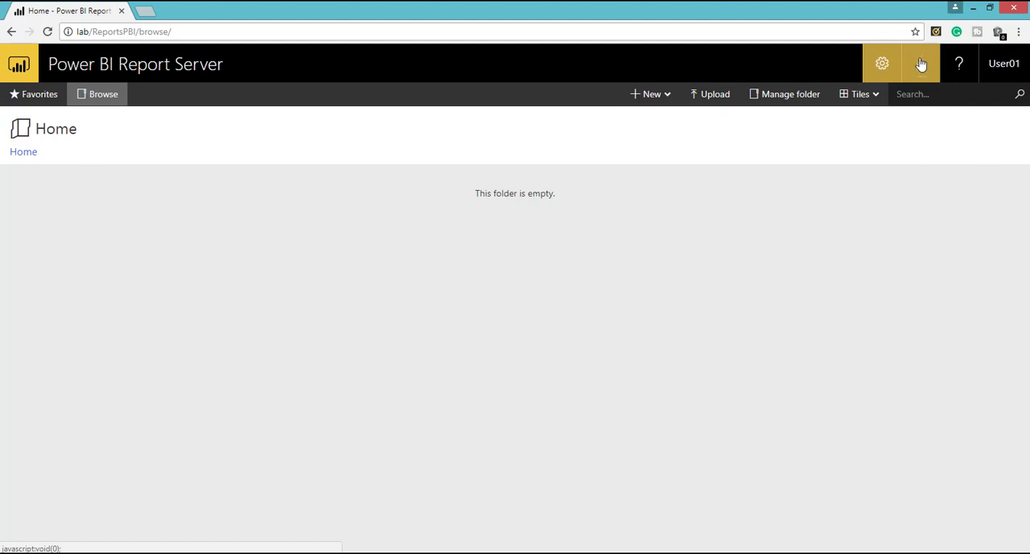
- Show the Download menu listing Power BI Desktop, Power BI Mobile, Mobile Report Publisher and Report Builder
{"action": "left_click", "coordinate": [920, 63]}
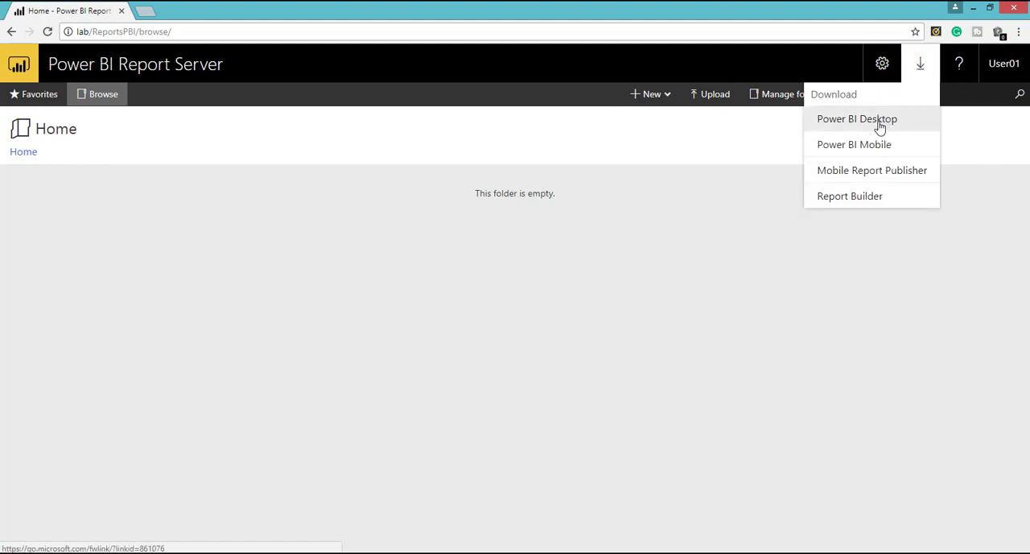
{"action": "mouse_move", "coordinate": [848, 125]}
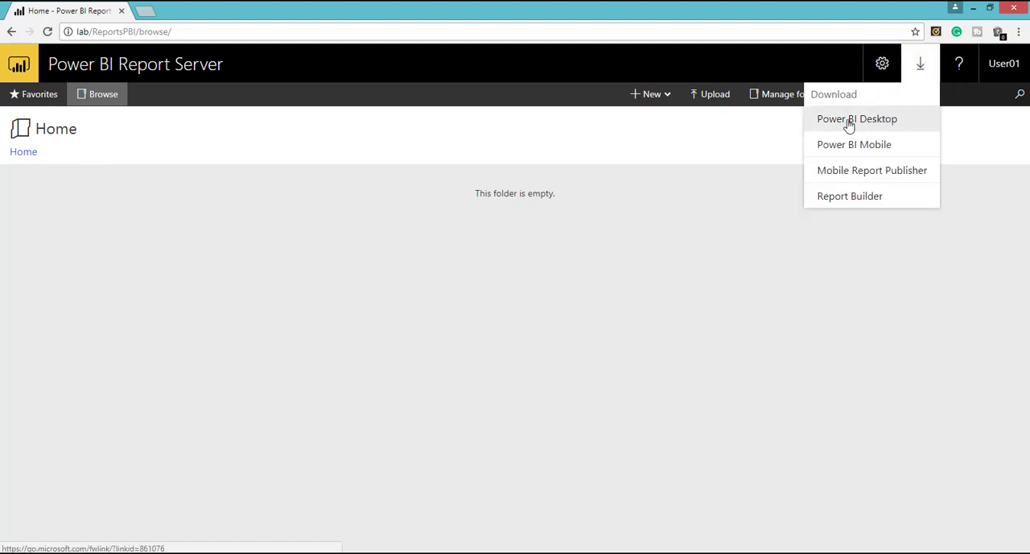
{"action": "mouse_move", "coordinate": [884, 123]}
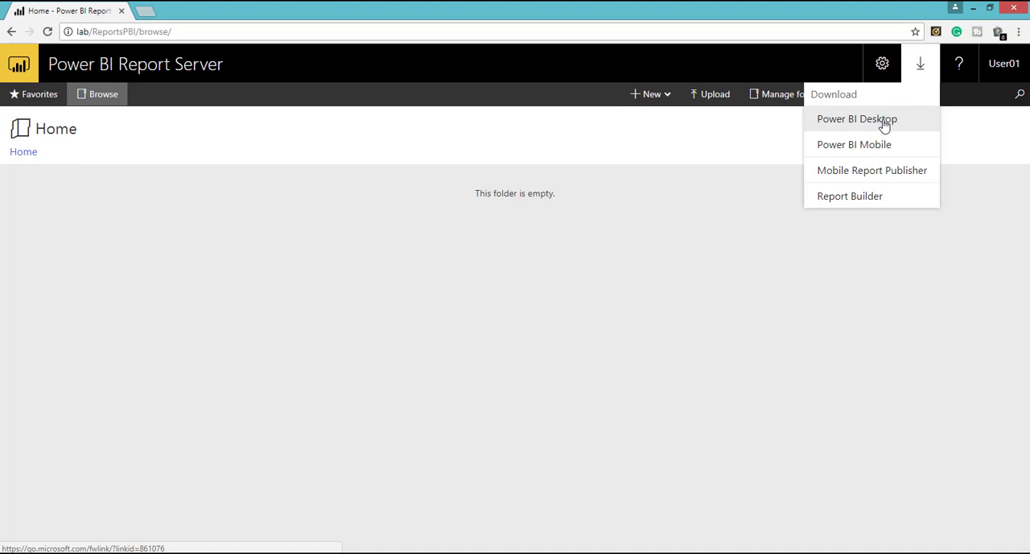
{"action": "mouse_move", "coordinate": [287, 250]}
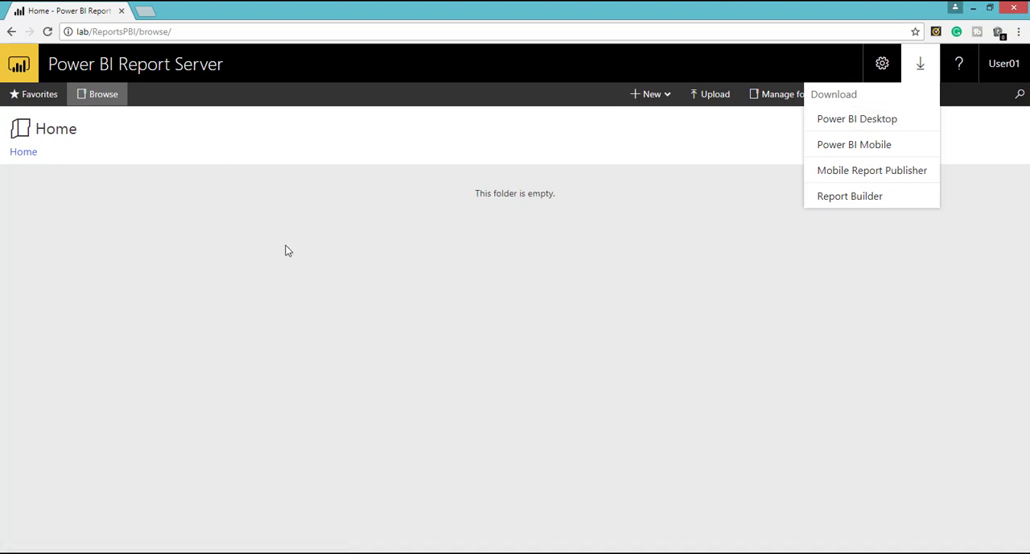
{"action": "mouse_move", "coordinate": [857, 118]}
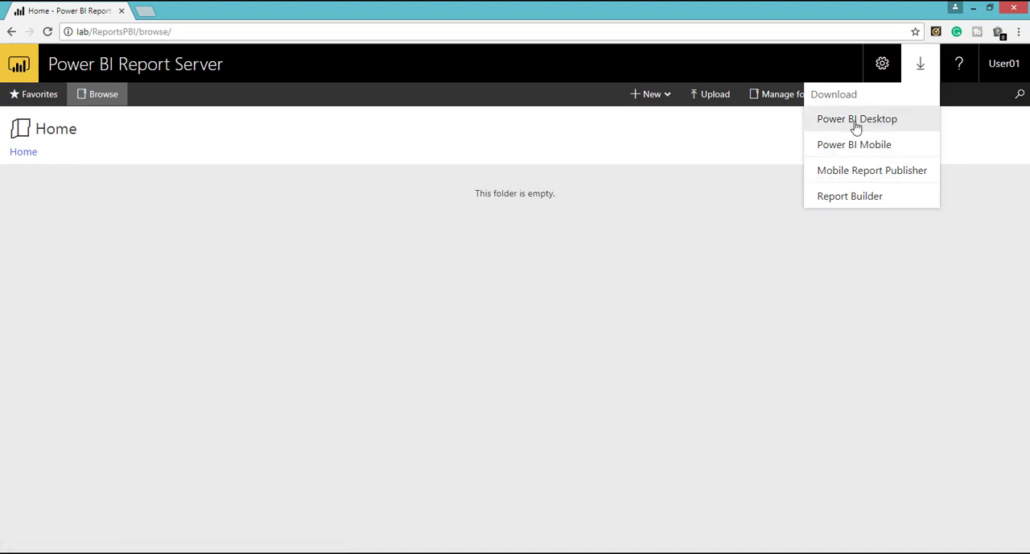
{"action": "mouse_move", "coordinate": [854, 144]}
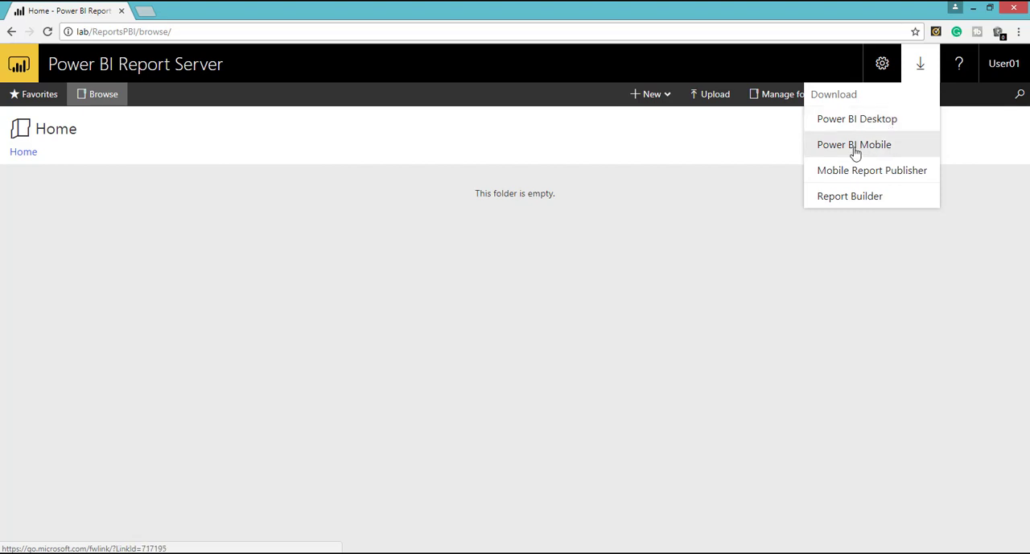
{"action": "mouse_move", "coordinate": [872, 169]}
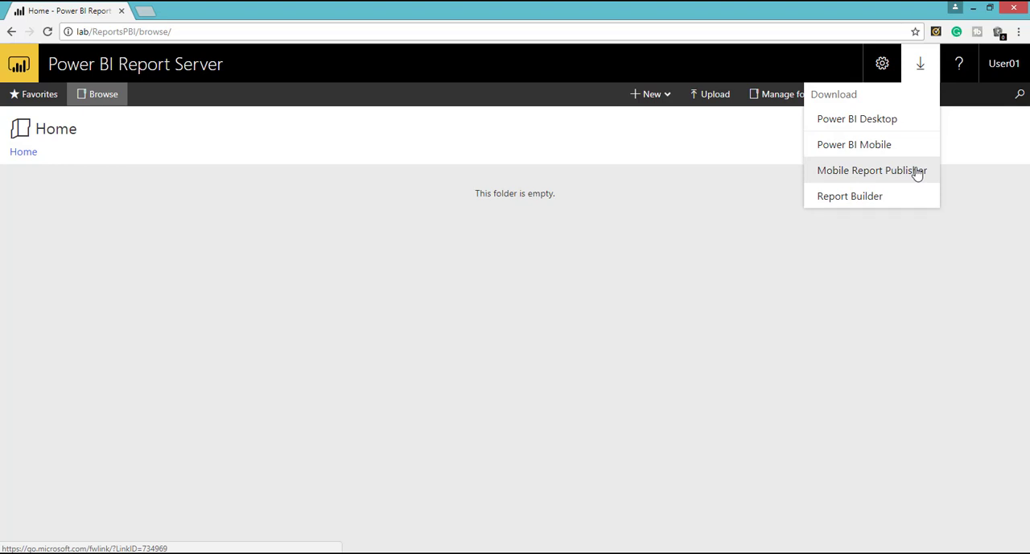
{"action": "mouse_move", "coordinate": [849, 196]}
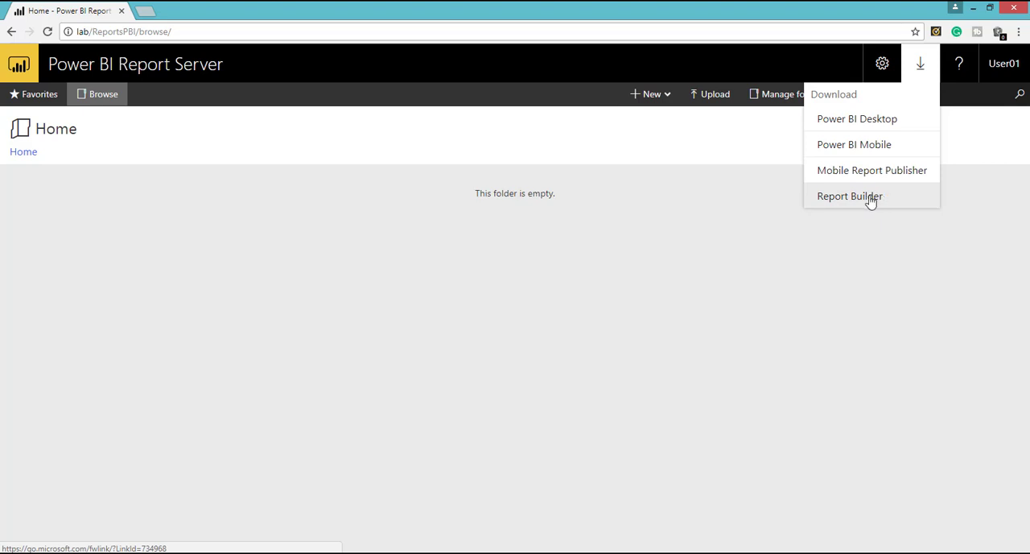
{"action": "mouse_move", "coordinate": [856, 118]}
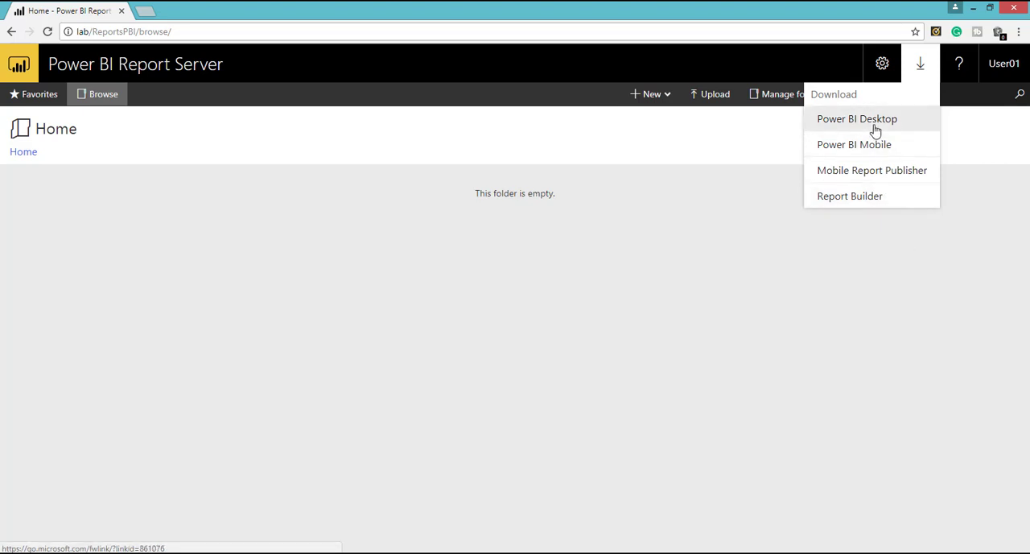
- Open the Download Center page for Power BI Desktop optimized for Report Server (October 2017)
{"action": "left_click", "coordinate": [856, 118]}
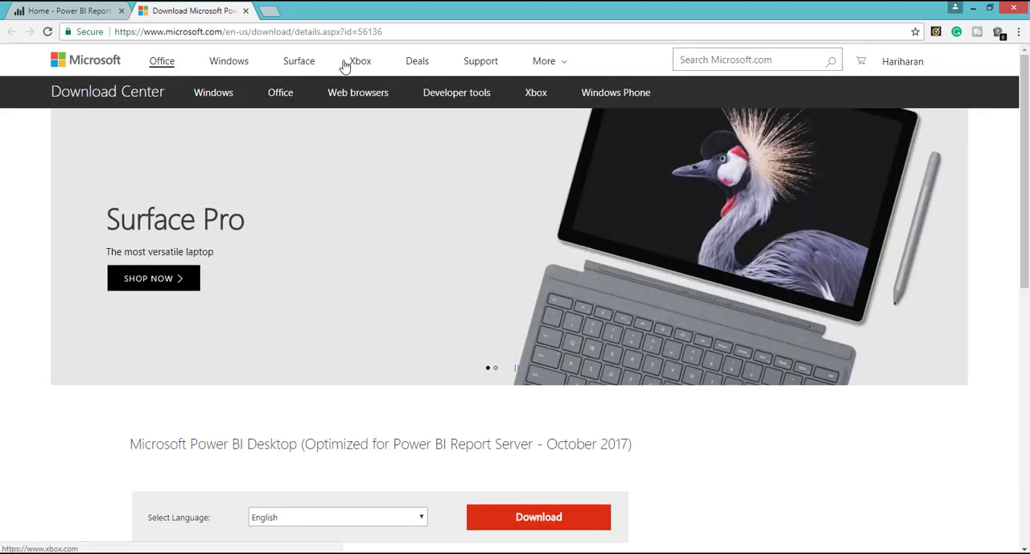
{"action": "mouse_move", "coordinate": [130, 447]}
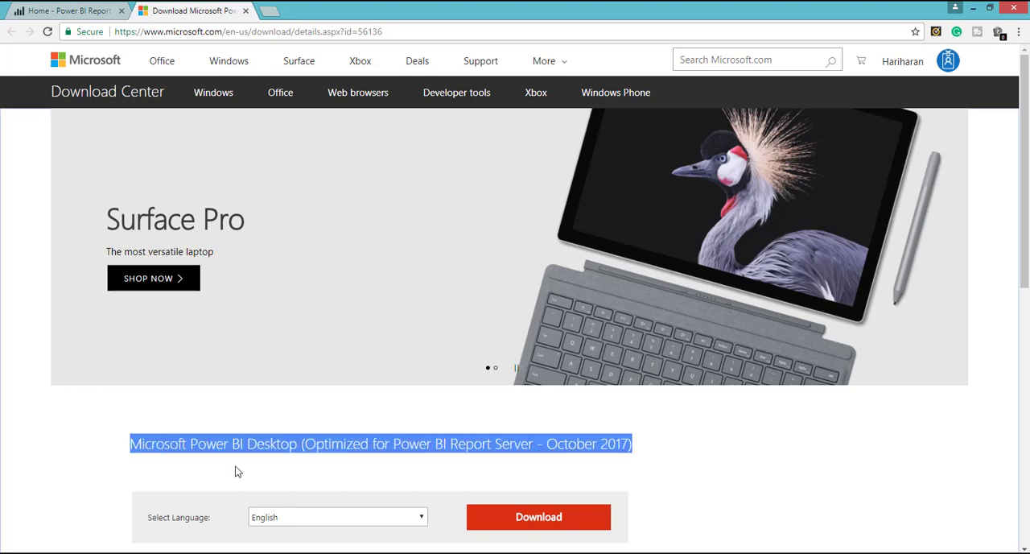
{"action": "mouse_move", "coordinate": [471, 461]}
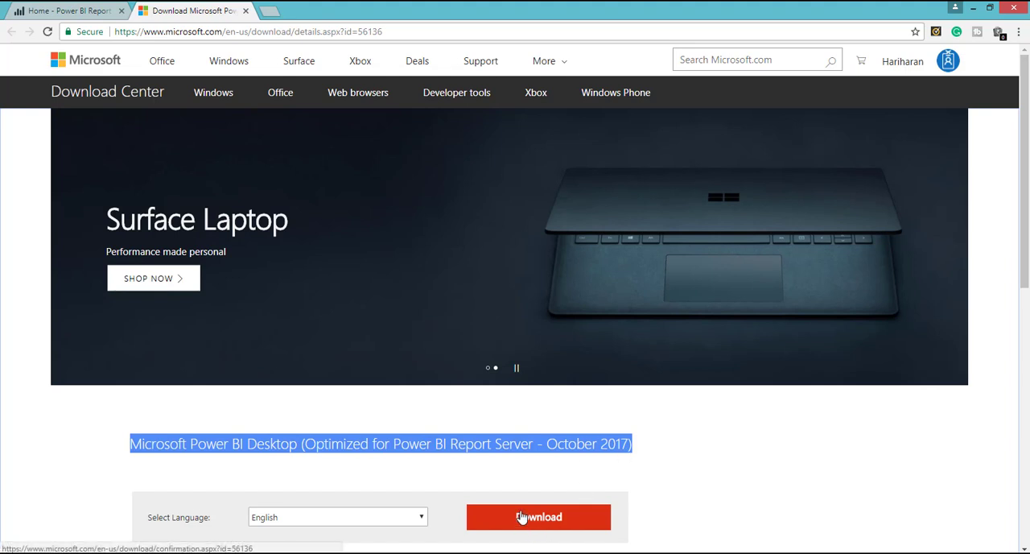
{"action": "mouse_move", "coordinate": [439, 461]}
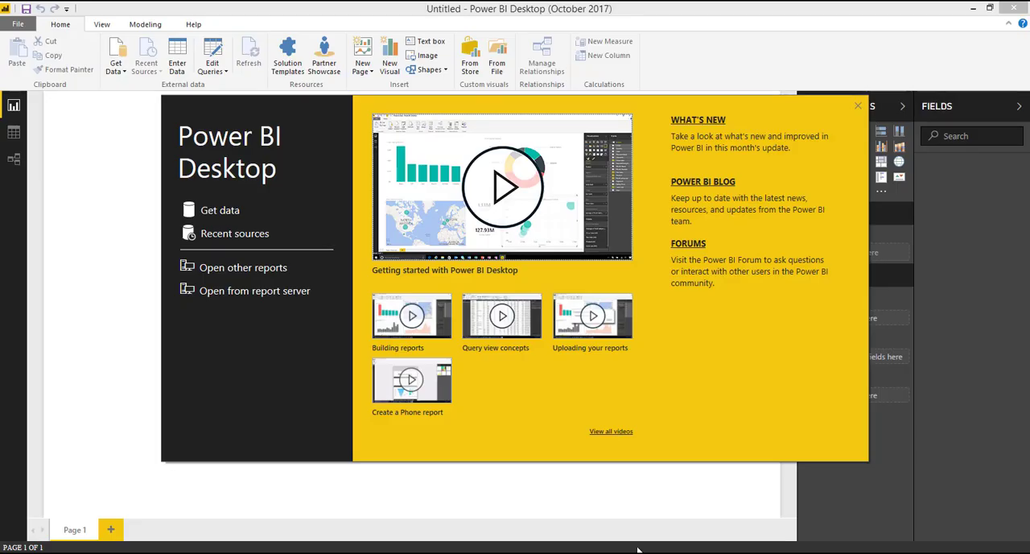
{"action": "mouse_move", "coordinate": [219, 210]}
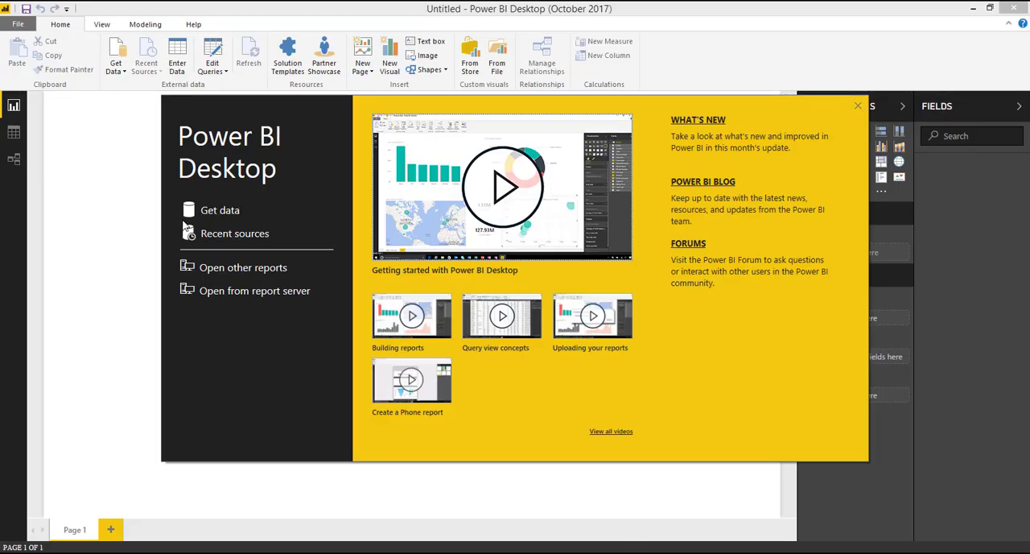
{"action": "mouse_move", "coordinate": [234, 233]}
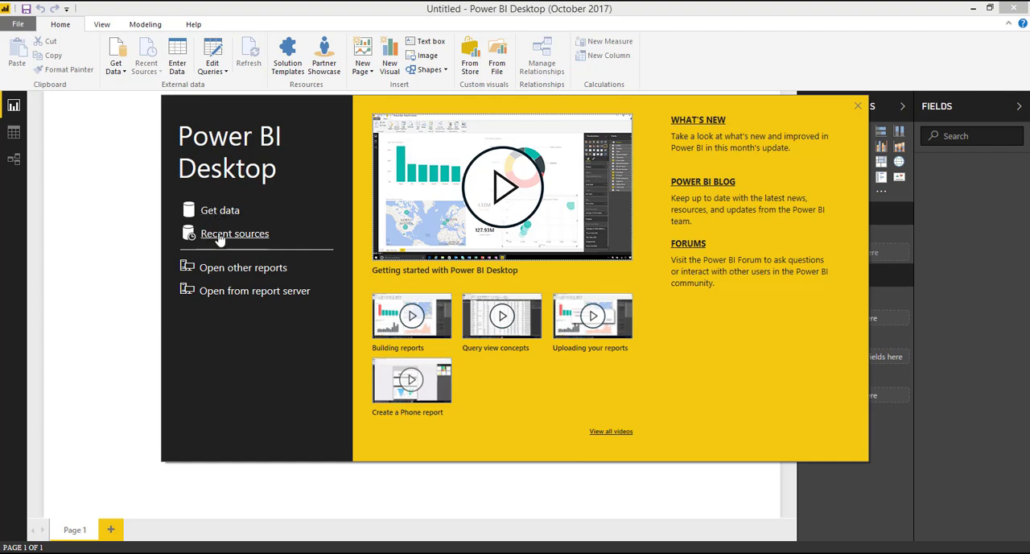
{"action": "mouse_move", "coordinate": [243, 268]}
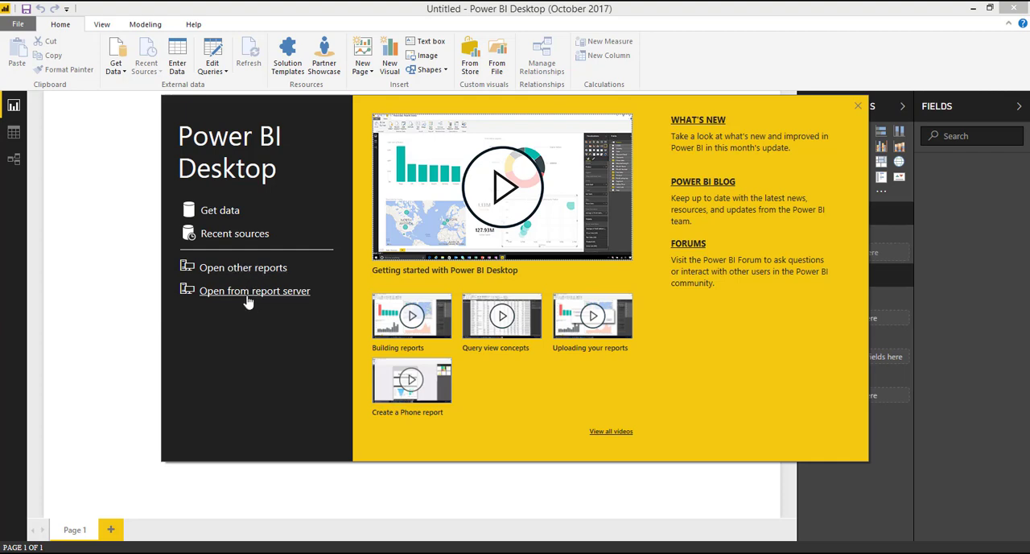
{"action": "mouse_move", "coordinate": [281, 300]}
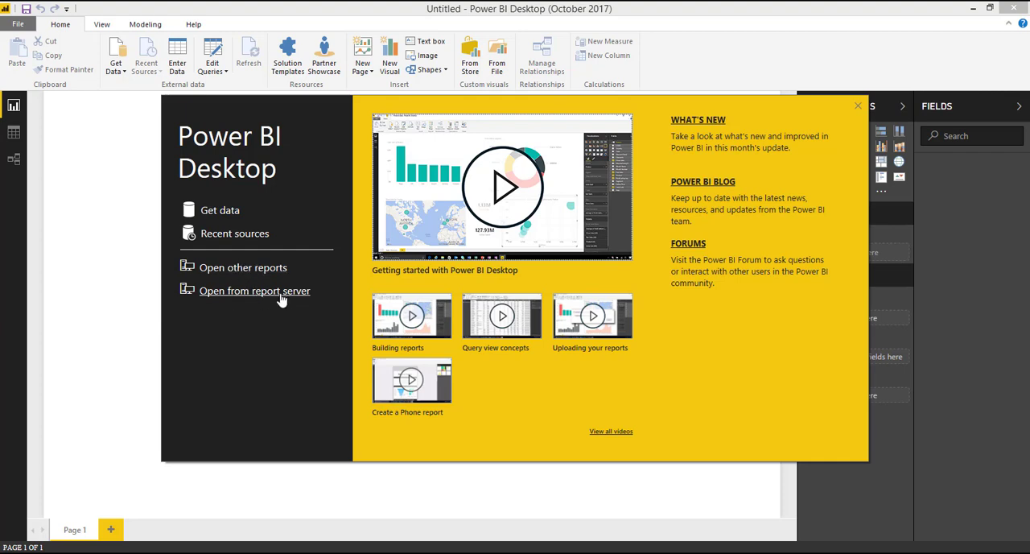
- Dismiss Power BI Desktop's start screen and preview the Get Data sources without connecting
{"action": "left_click", "coordinate": [857, 105]}
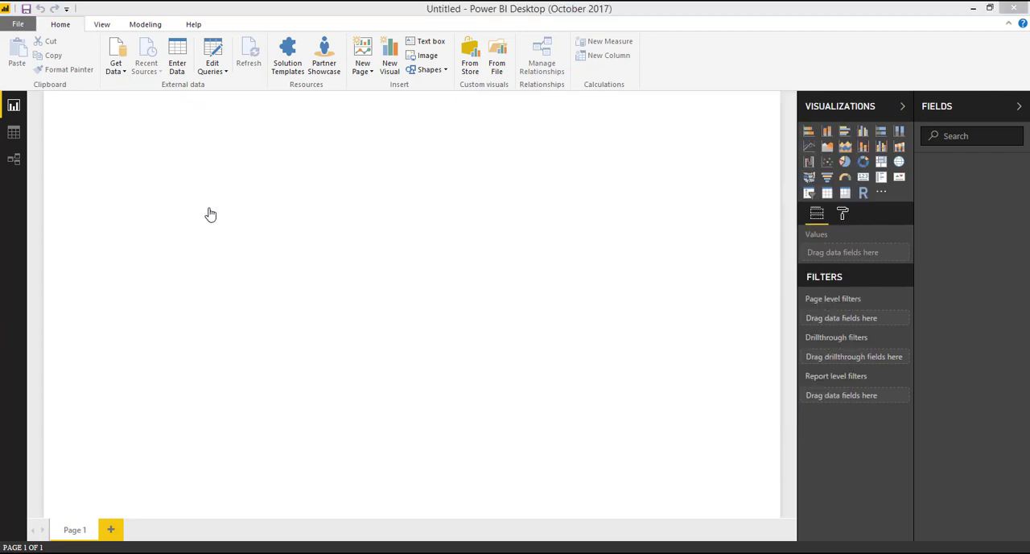
{"action": "left_click", "coordinate": [115, 56]}
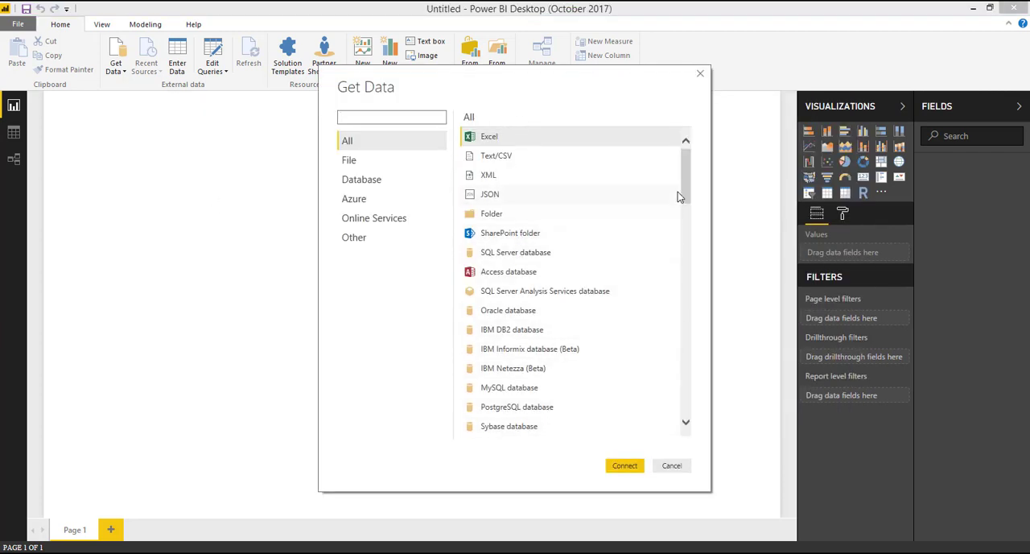
{"action": "left_click", "coordinate": [672, 466]}
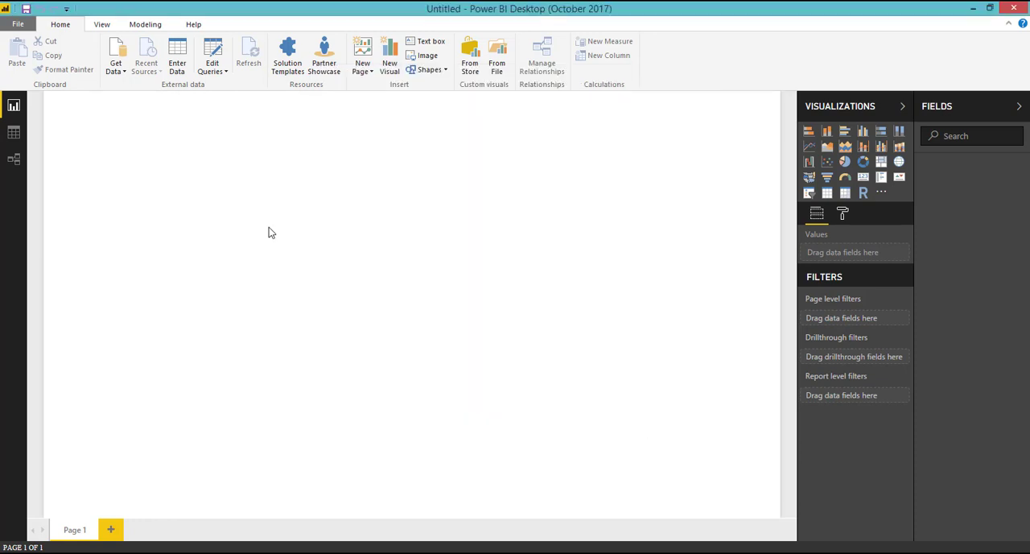
- Reveal the File > Save as destinations: local Save As and Power BI Report Server
{"action": "left_click", "coordinate": [17, 23]}
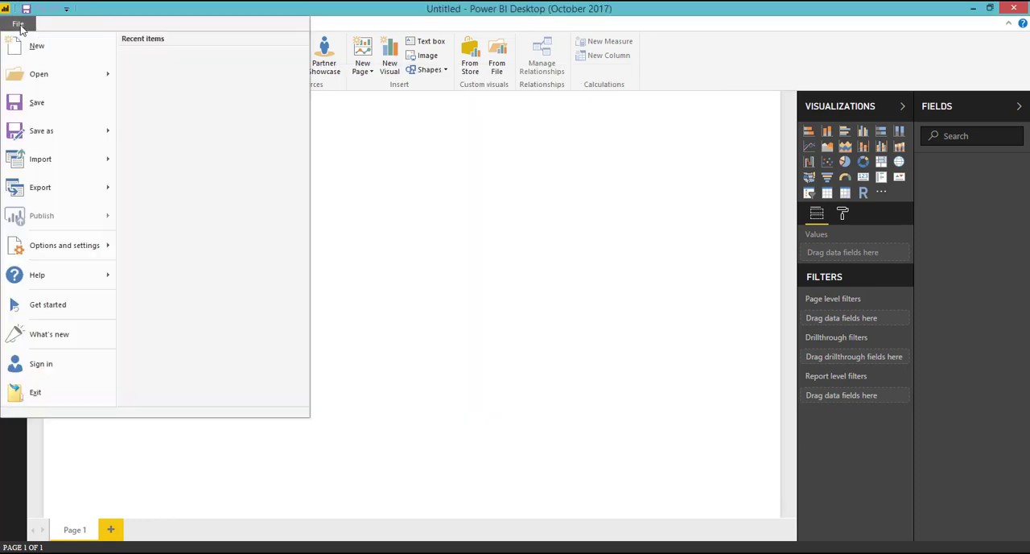
{"action": "left_click", "coordinate": [41, 130]}
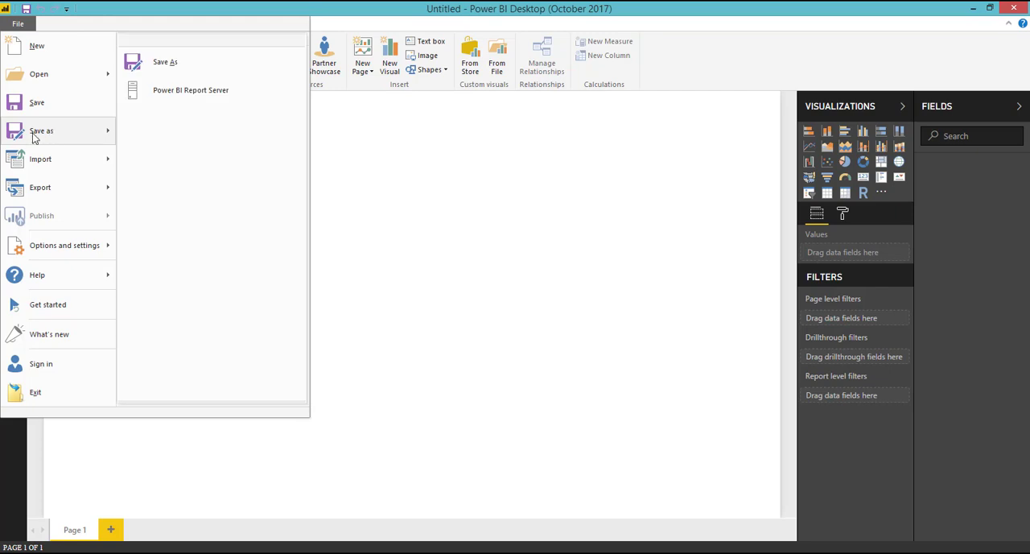
{"action": "mouse_move", "coordinate": [191, 89]}
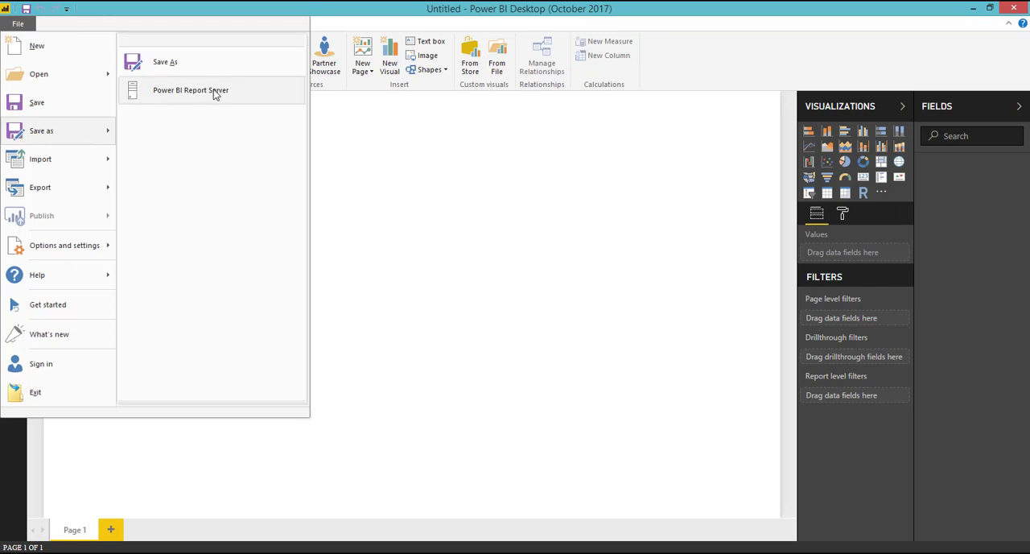
{"action": "mouse_move", "coordinate": [231, 94]}
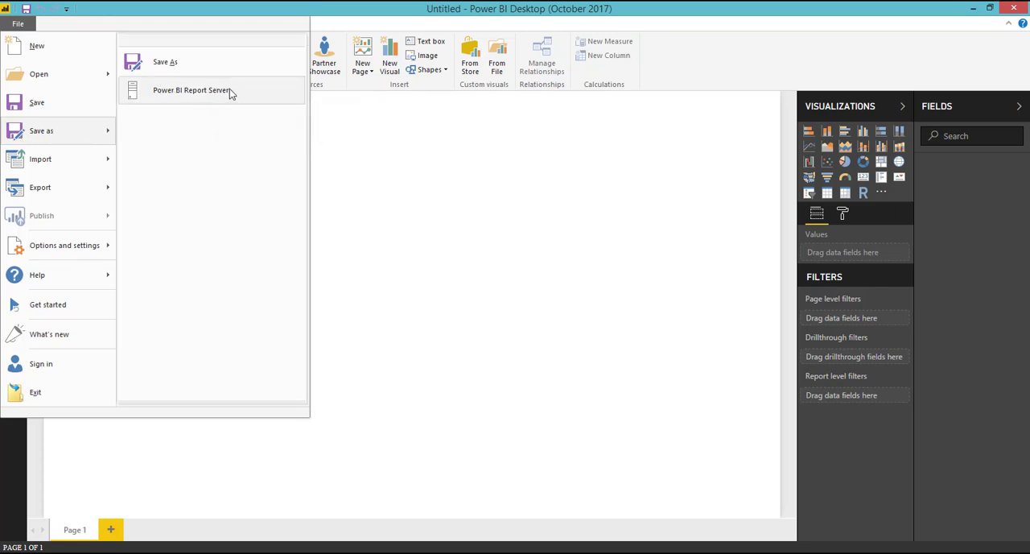
- Bring up the Report Server Selection dialog with no recent servers and an empty address
{"action": "left_click", "coordinate": [191, 90]}
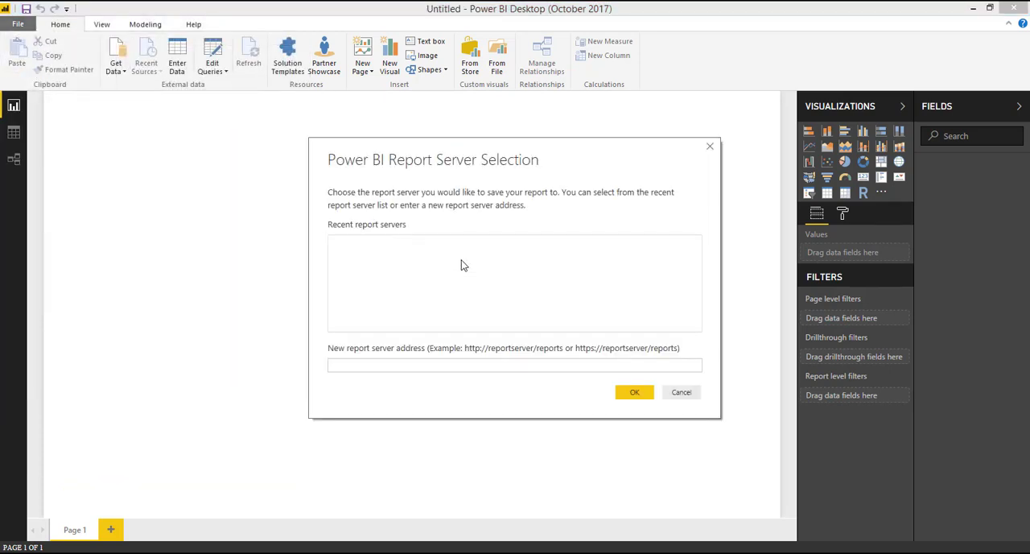
{"action": "left_click", "coordinate": [513, 364]}
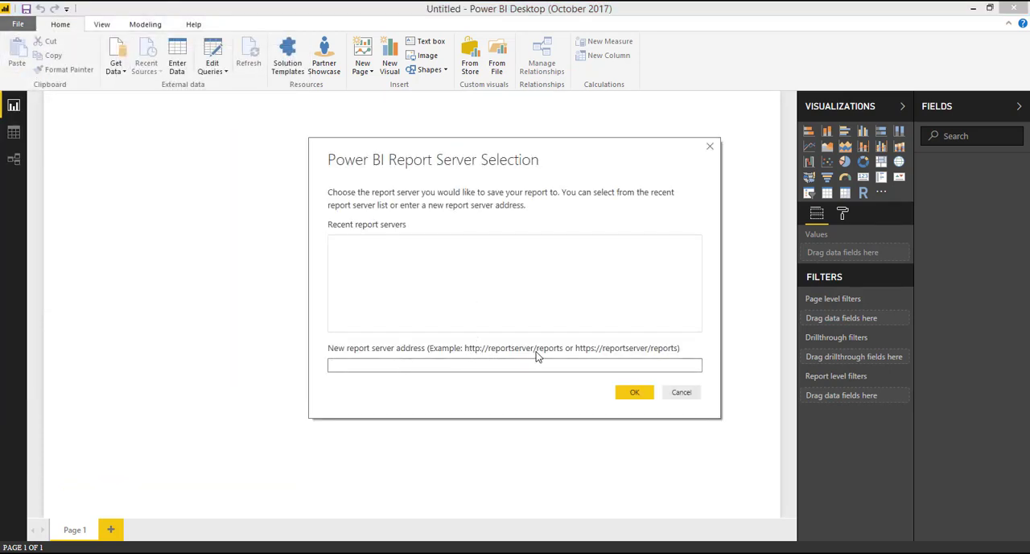
{"action": "mouse_move", "coordinate": [508, 309]}
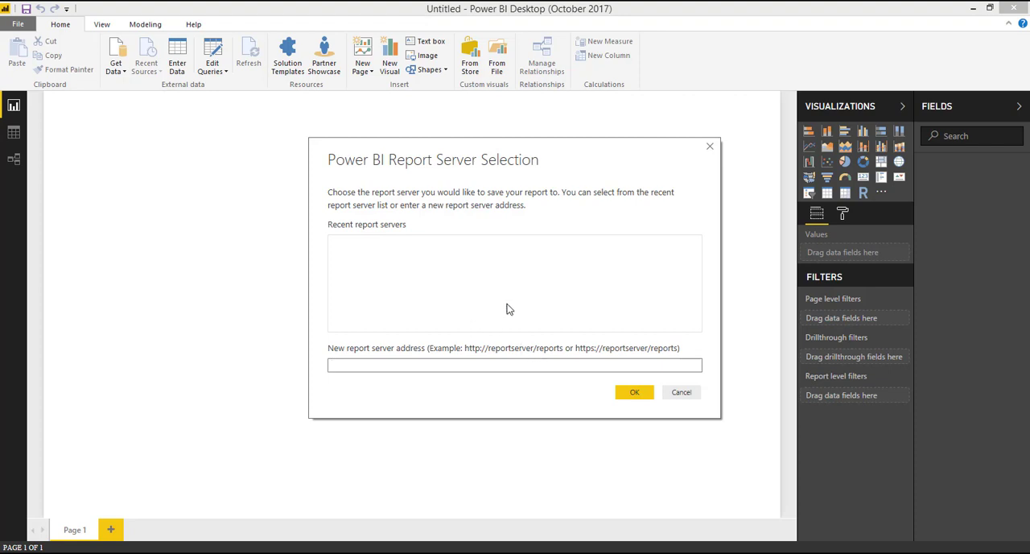
{"action": "mouse_move", "coordinate": [171, 531]}
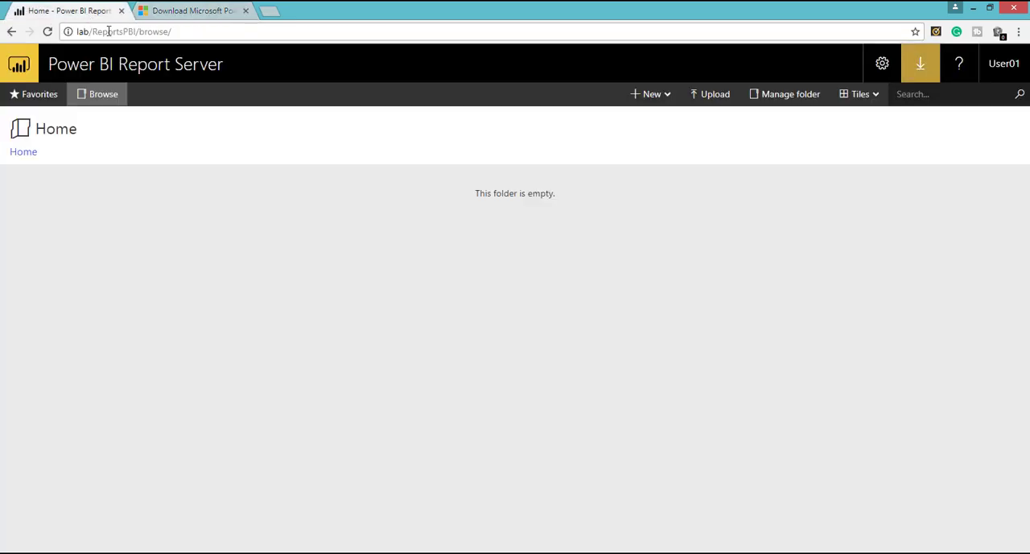
{"action": "left_click", "coordinate": [121, 31]}
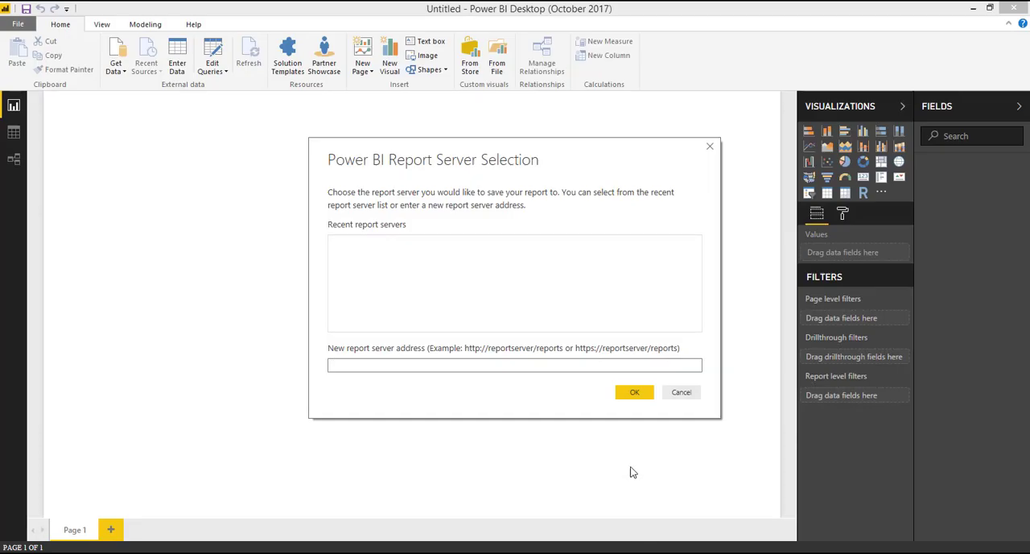
{"action": "mouse_move", "coordinate": [732, 417]}
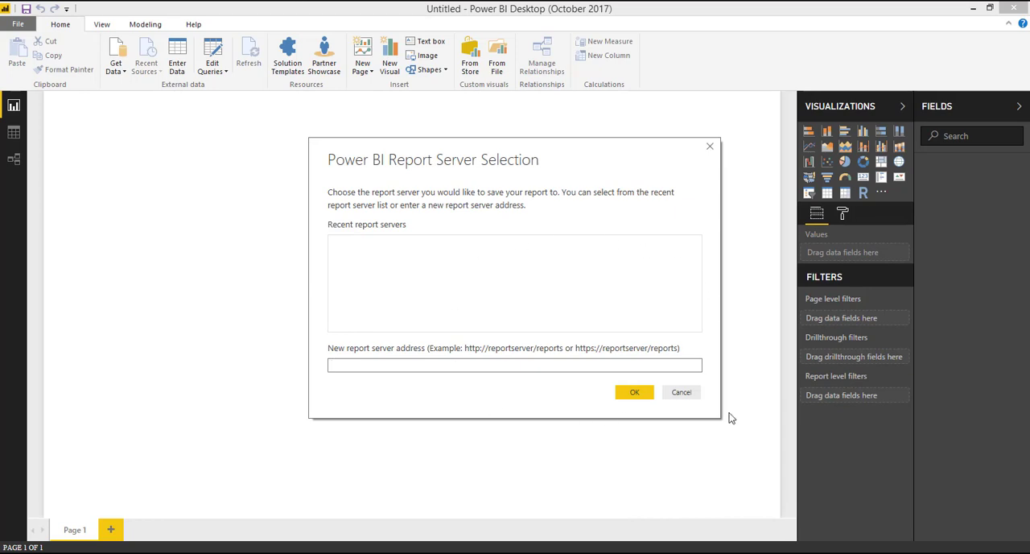
{"action": "left_click", "coordinate": [515, 365]}
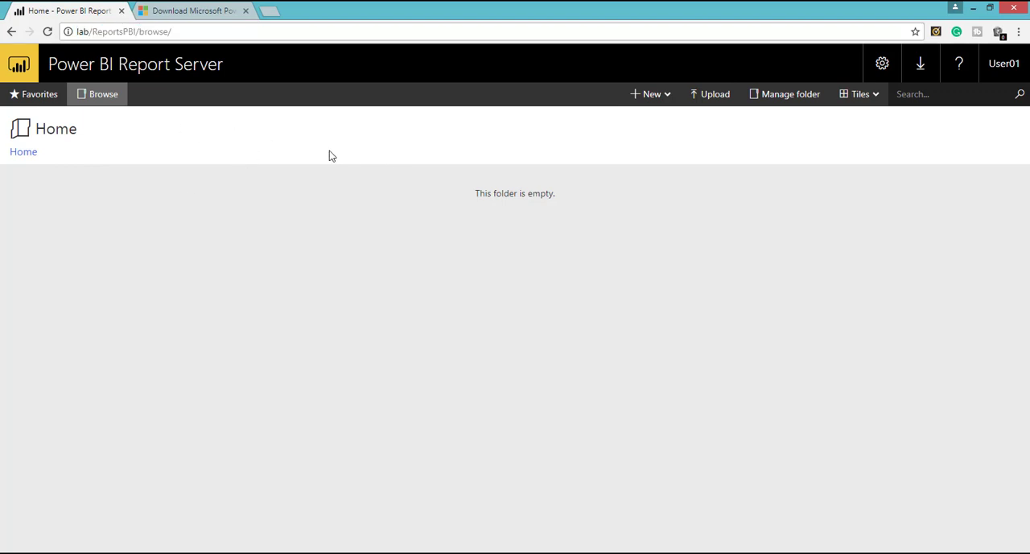
{"action": "mouse_move", "coordinate": [288, 174]}
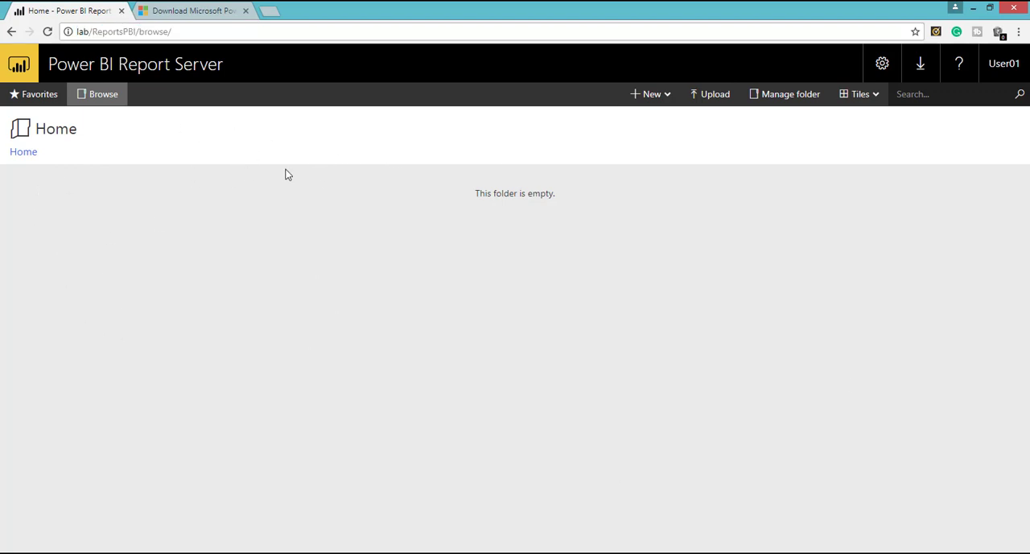
{"action": "mouse_move", "coordinate": [88, 242]}
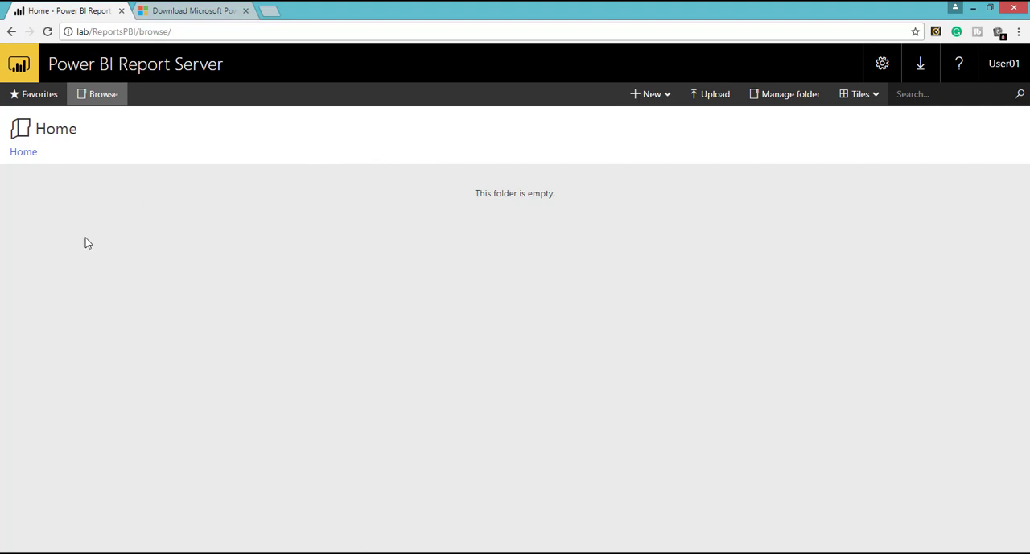
{"action": "mouse_move", "coordinate": [135, 211]}
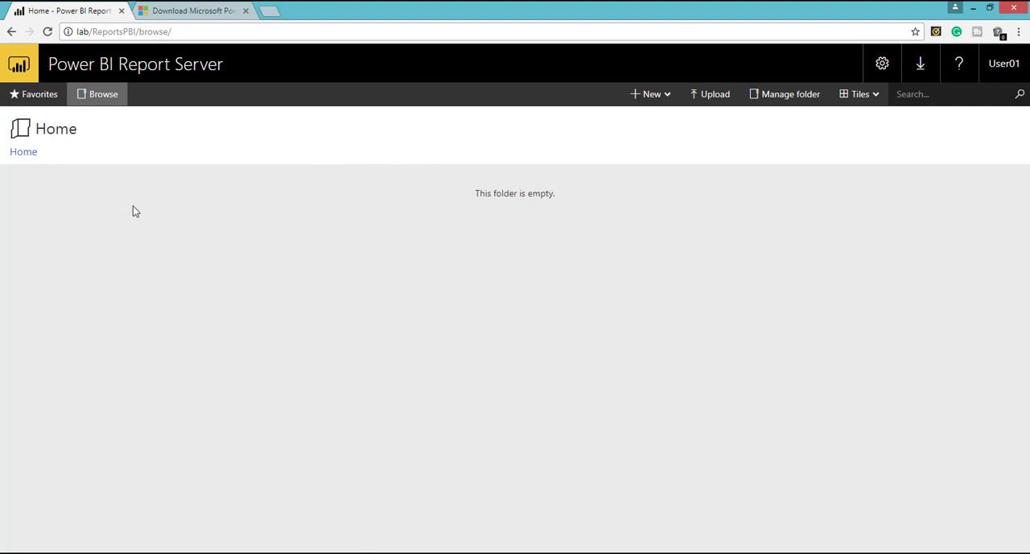
{"action": "mouse_move", "coordinate": [373, 300]}
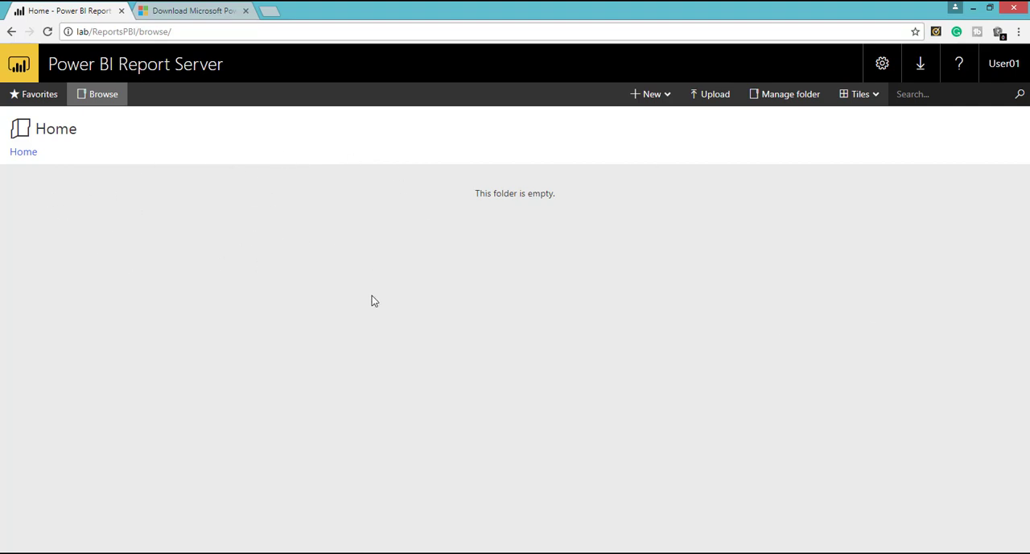
{"action": "mouse_move", "coordinate": [452, 286]}
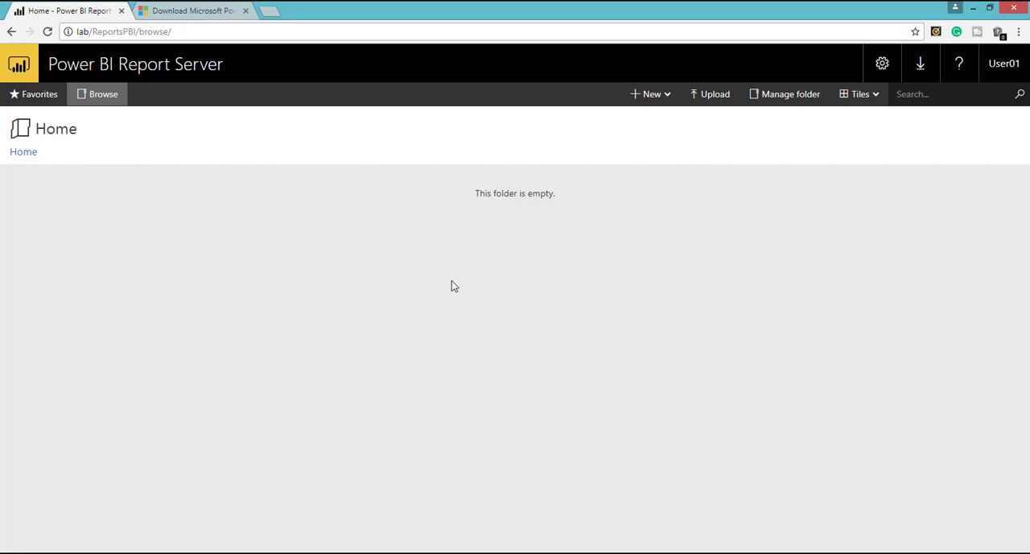
{"action": "mouse_move", "coordinate": [601, 280]}
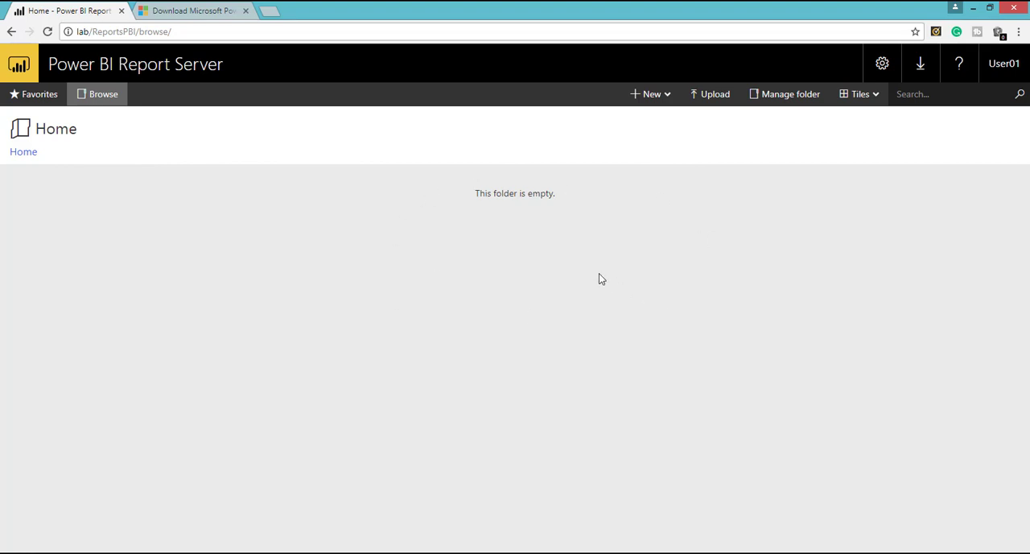